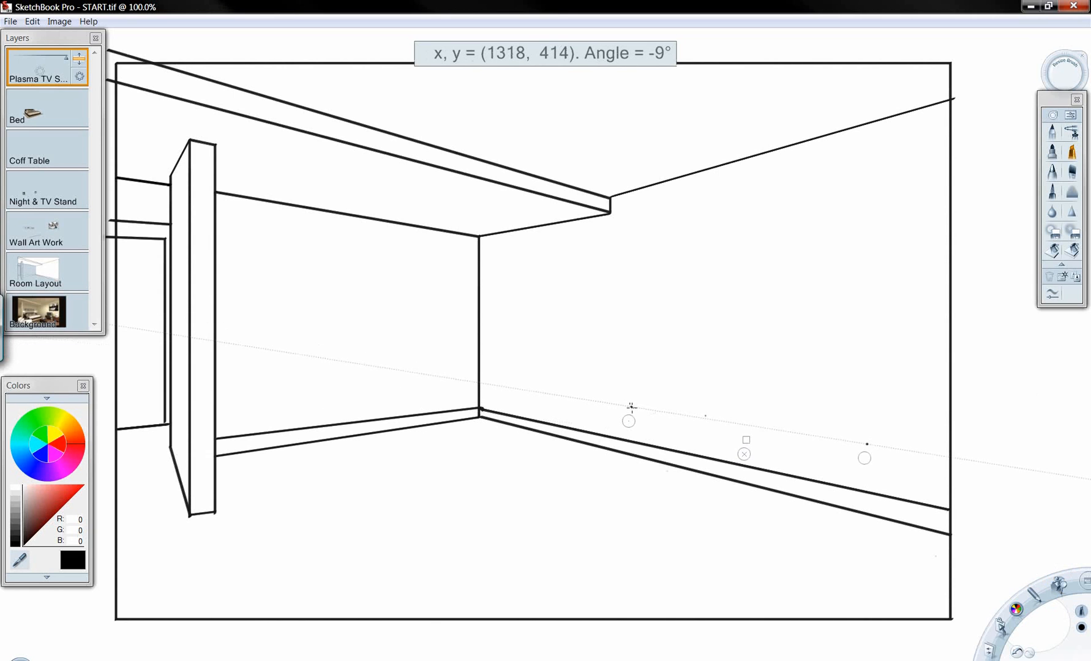
Draw two parallel perspective lines along the right wall on the Plasma TV Stand layer.
left_click_drag(630, 407, 874, 444)
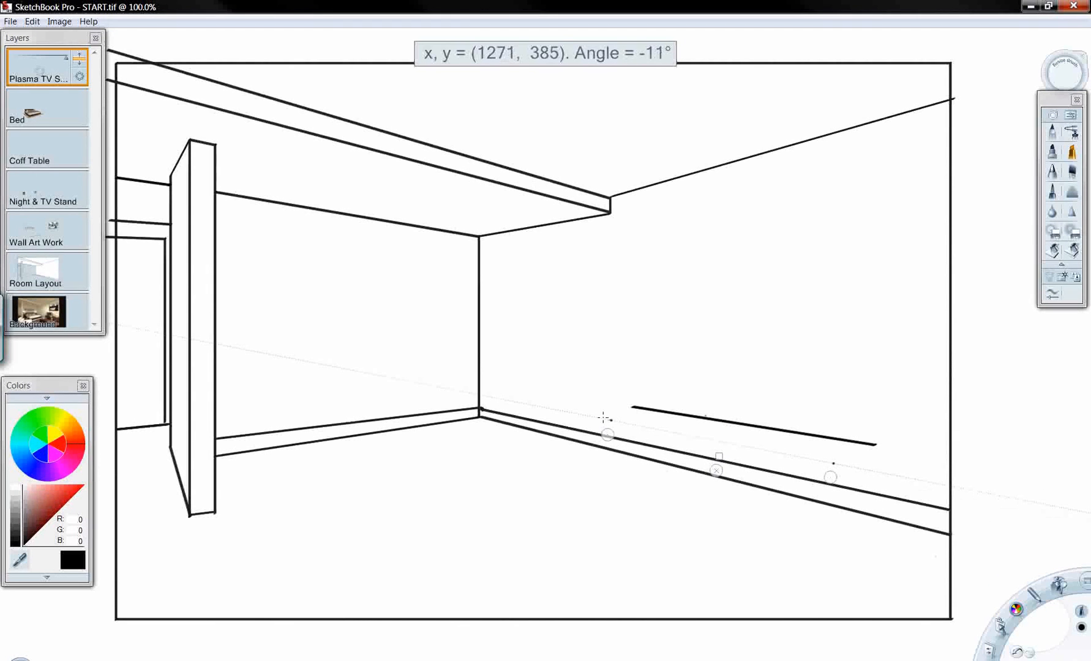
left_click_drag(606, 421, 772, 449)
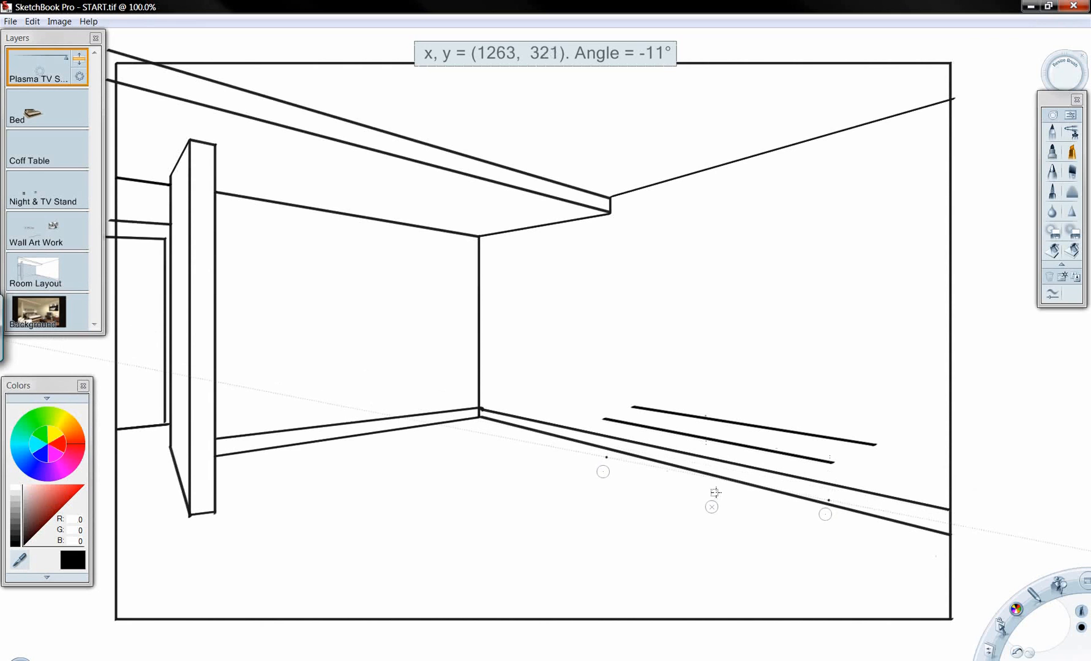
mouse_move(818, 521)
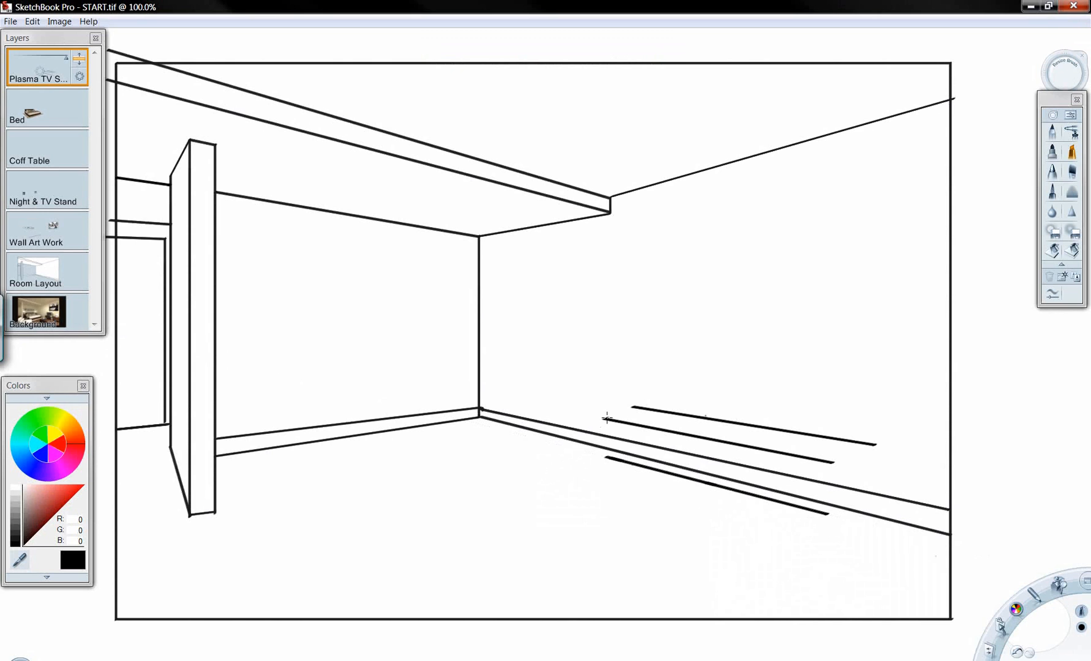
Add a third perspective line and short vertical end edges to close the stand's box front.
key("shift")
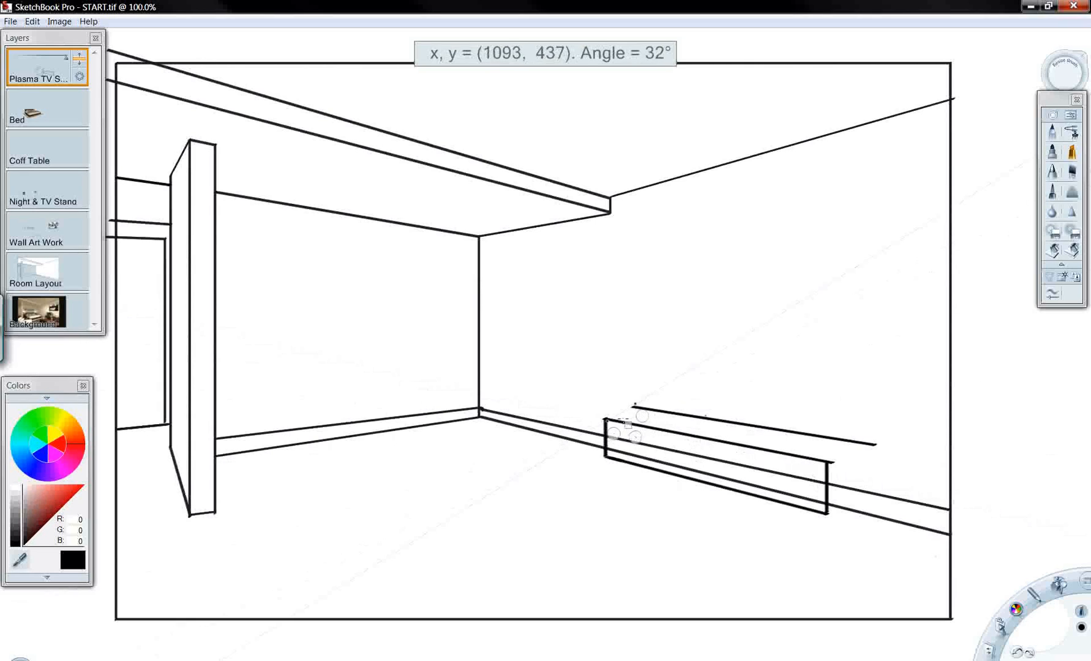
mouse_move(616, 425)
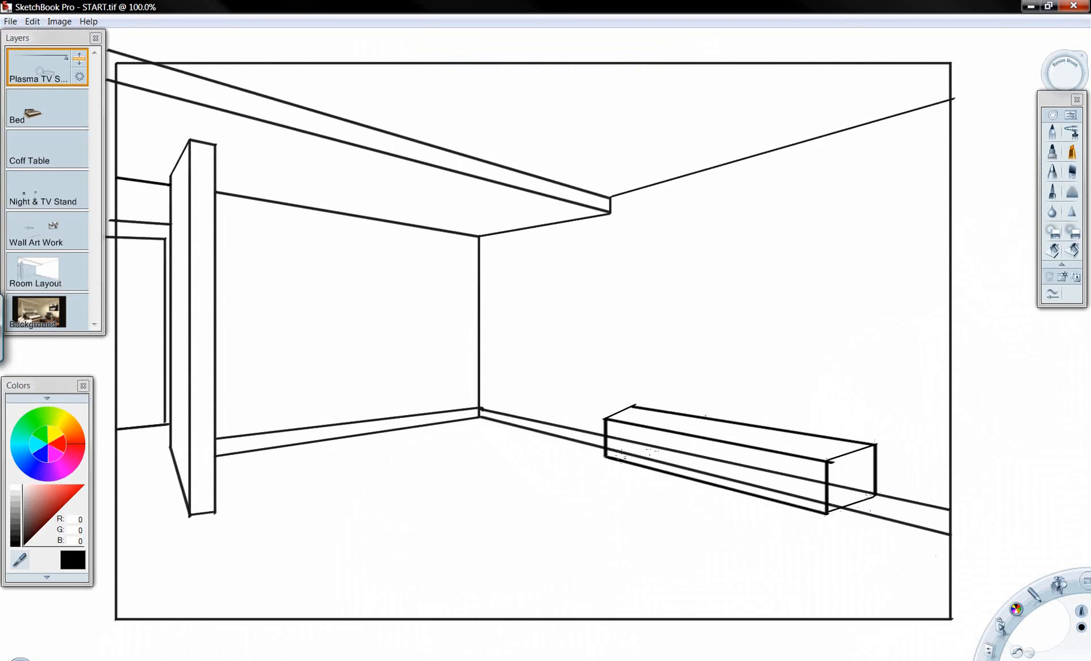
Draw a depth face, rectangular drawer fronts and small legs on the TV stand.
key("shift")
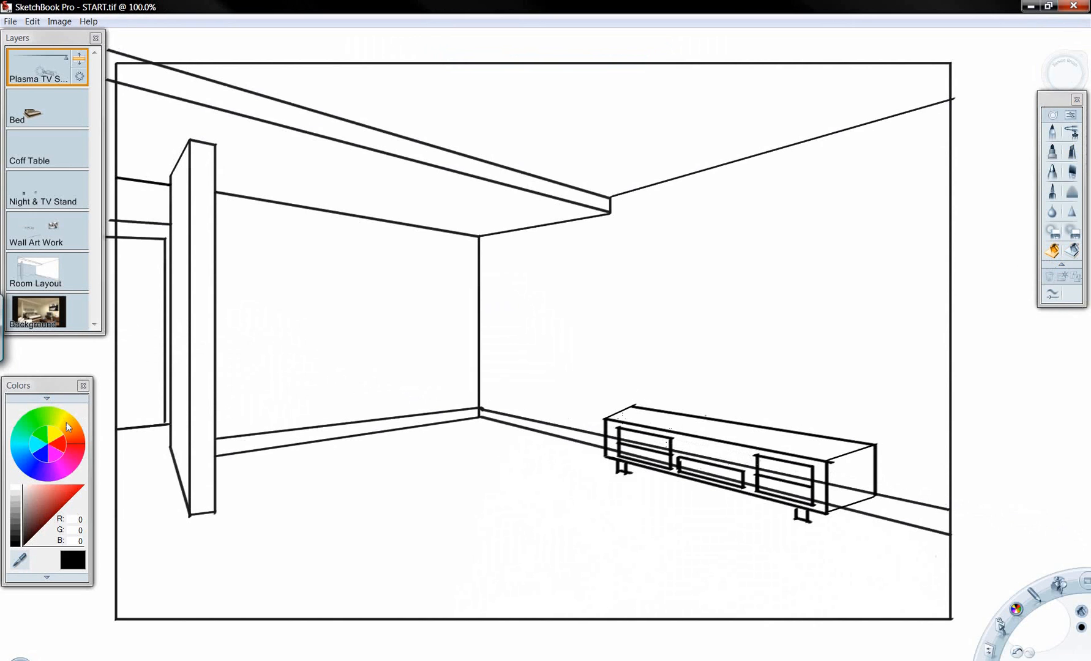
Fill the drawer panels pale tan and the stand's front, top and side dark brown.
left_click(38, 490)
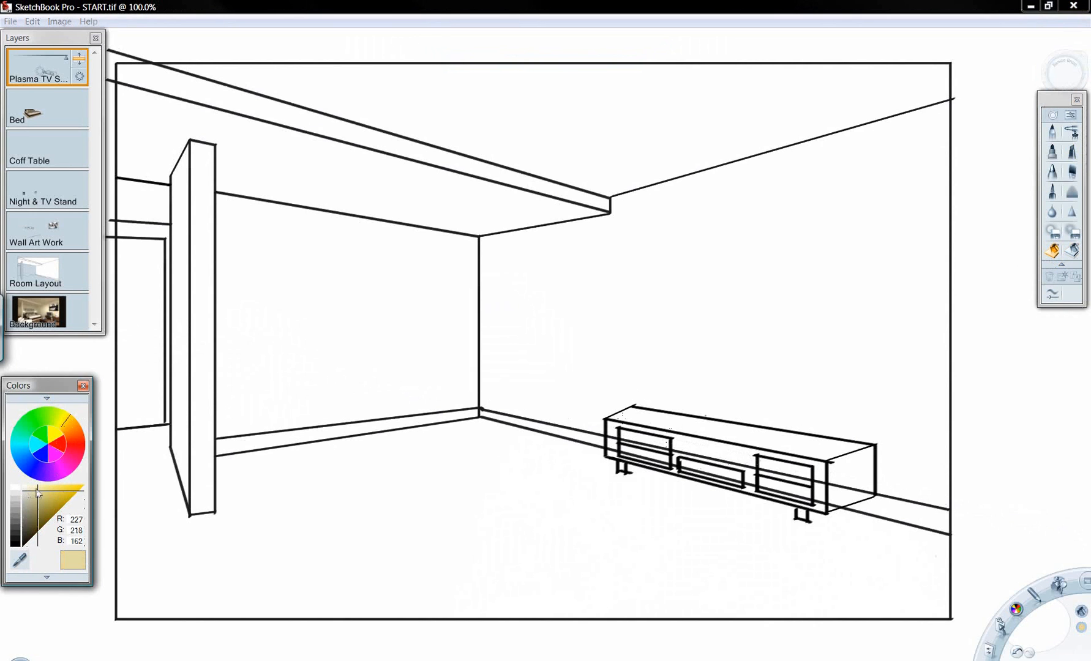
left_click(641, 443)
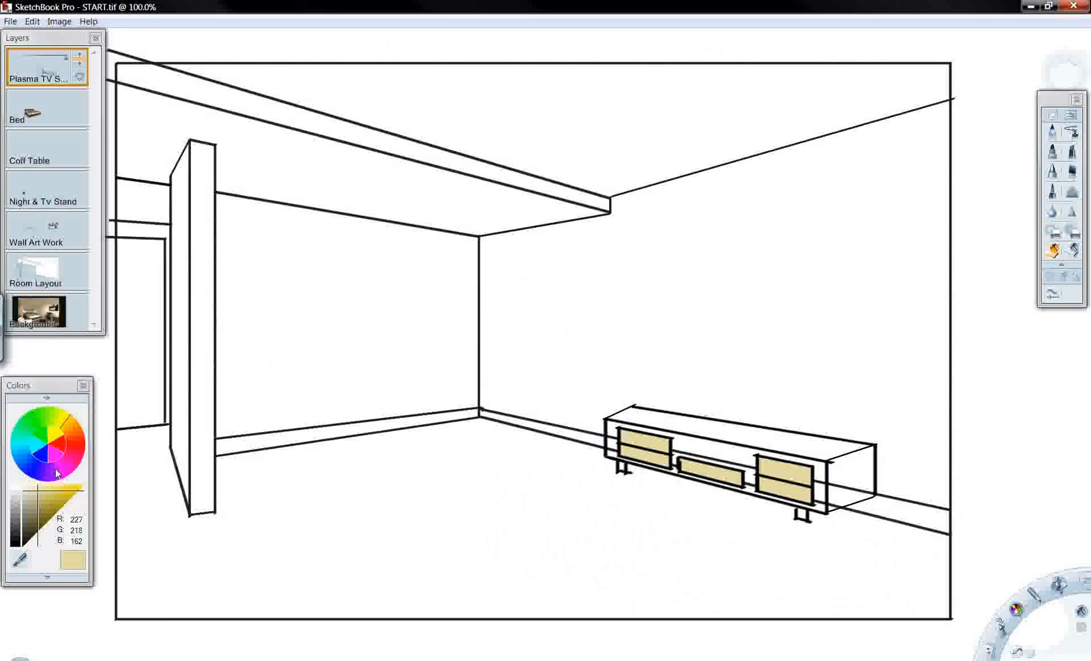
left_click(66, 438)
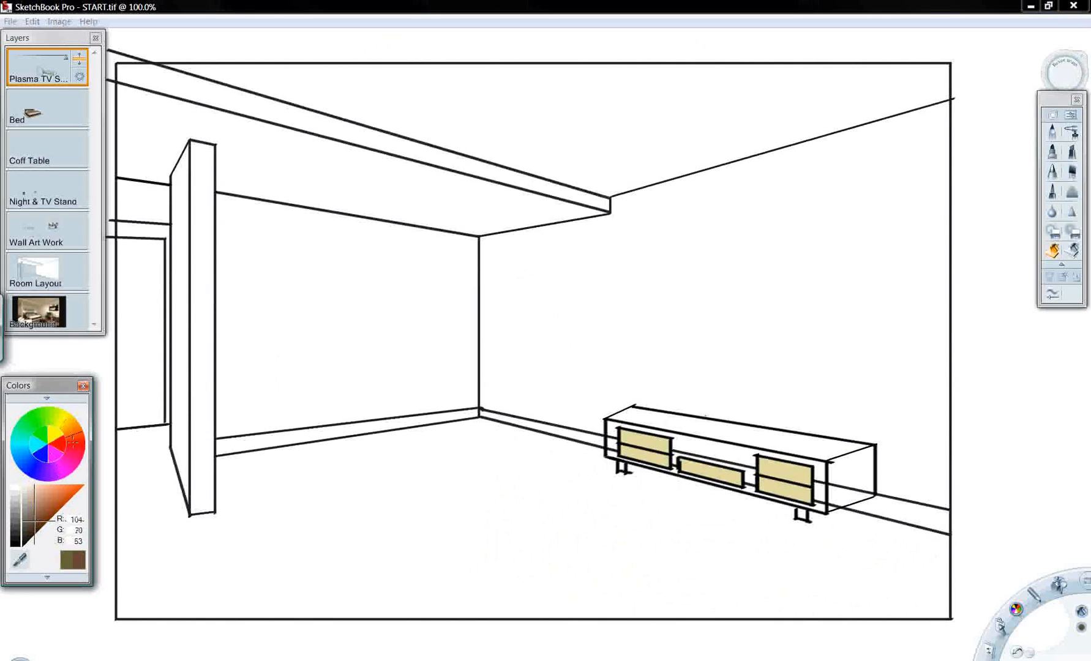
left_click(47, 446)
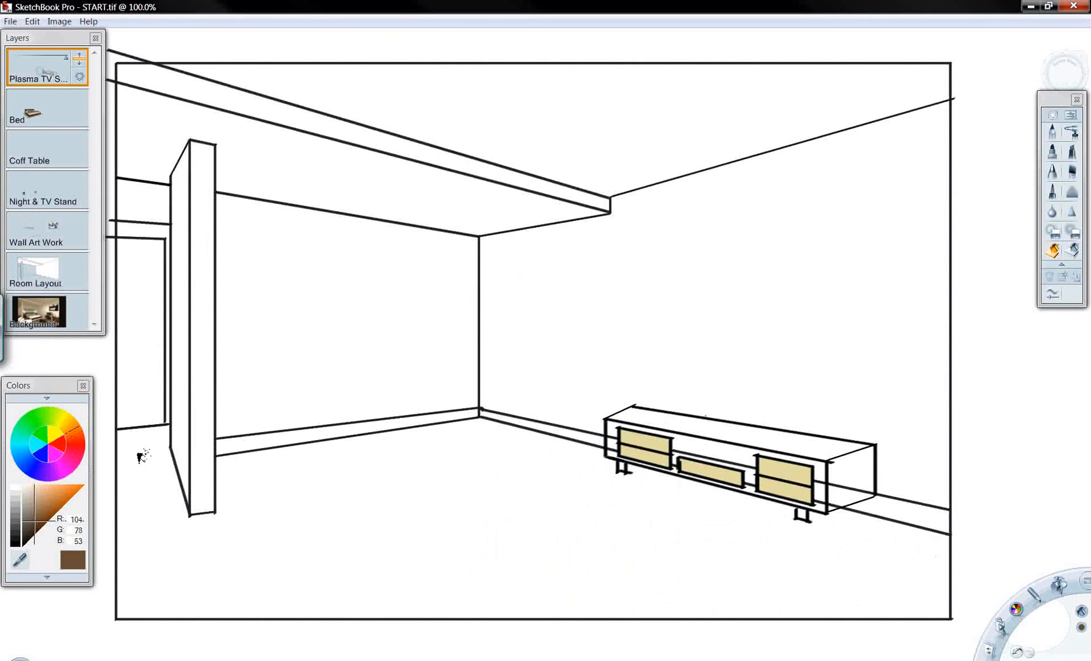
left_click(675, 417)
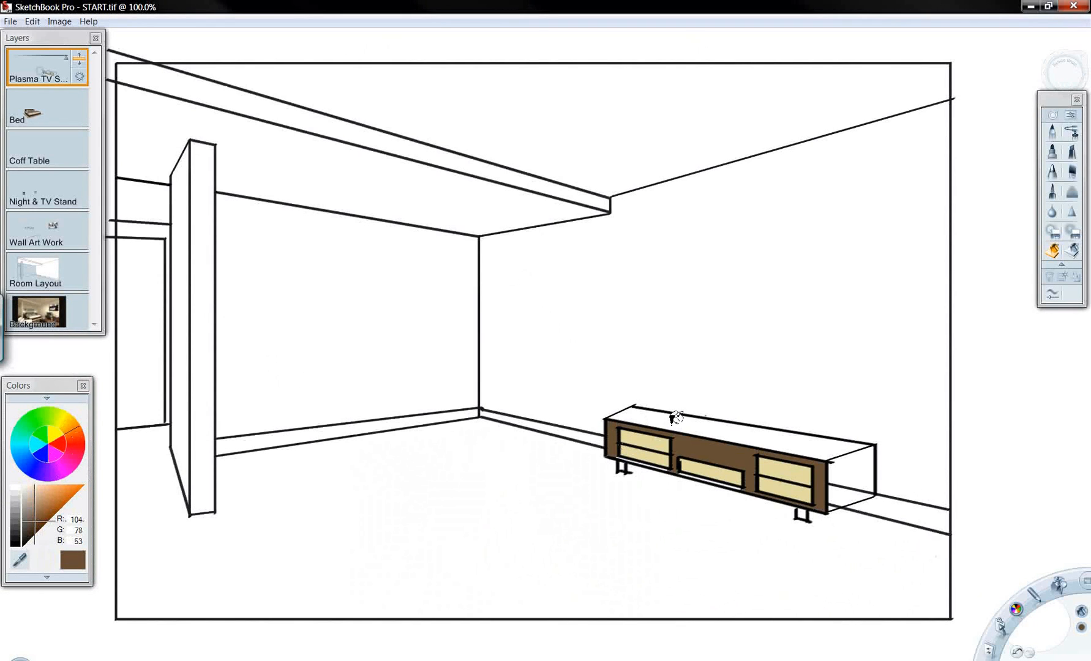
left_click(696, 418)
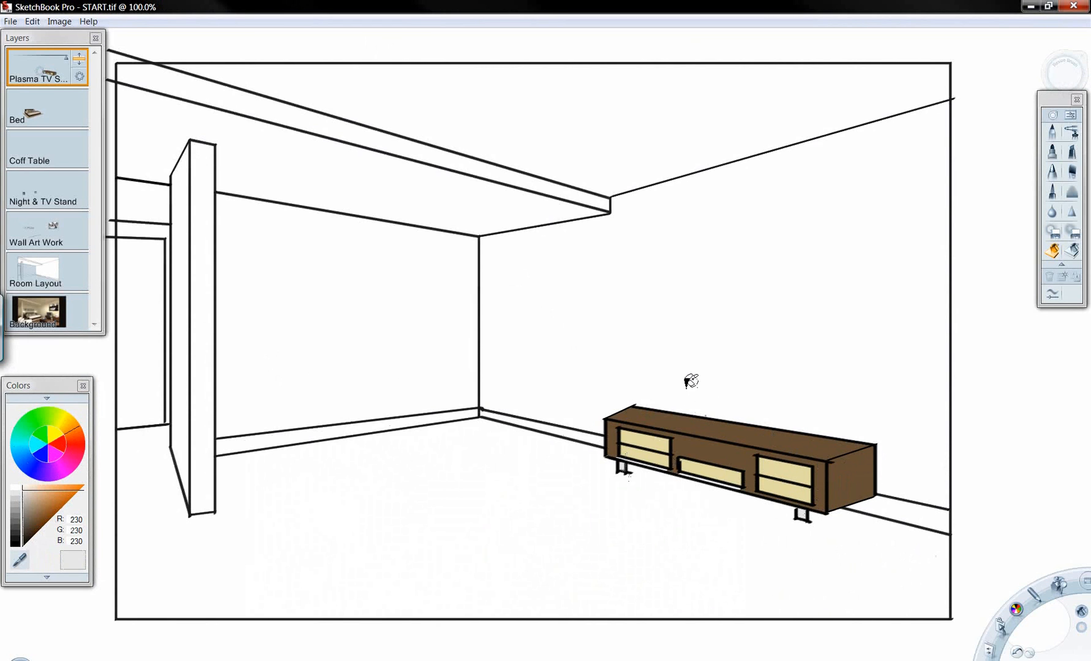
mouse_move(65, 97)
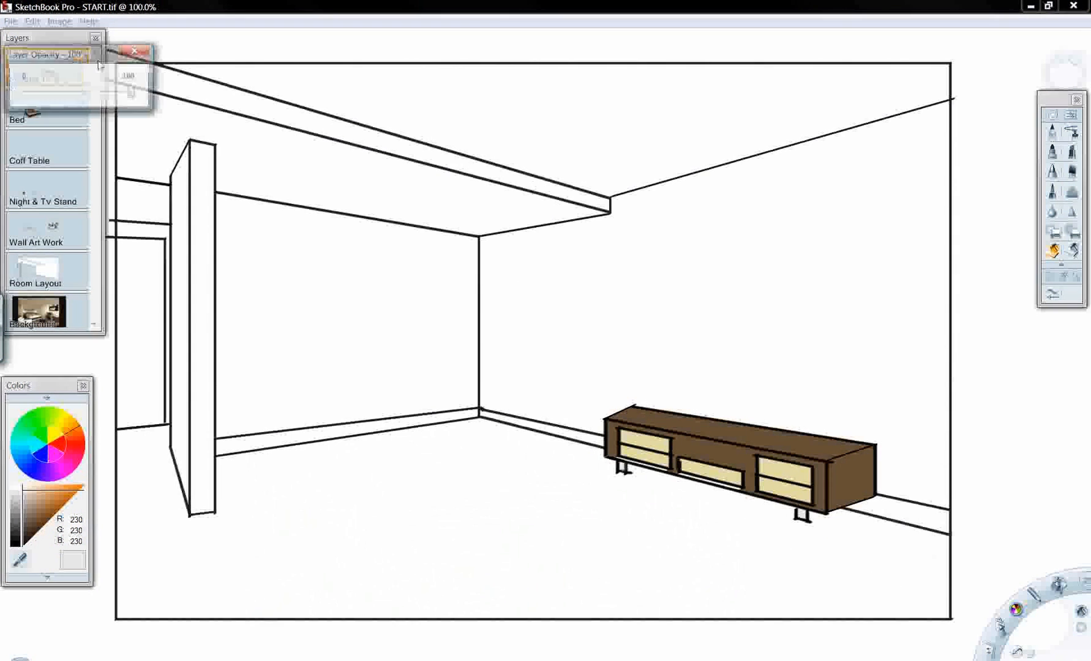
Set Plasma TV Stand opacity to 0% and Bed, Night & TV Stand, Wall Art to 100%.
left_click_drag(133, 93, 49, 93)
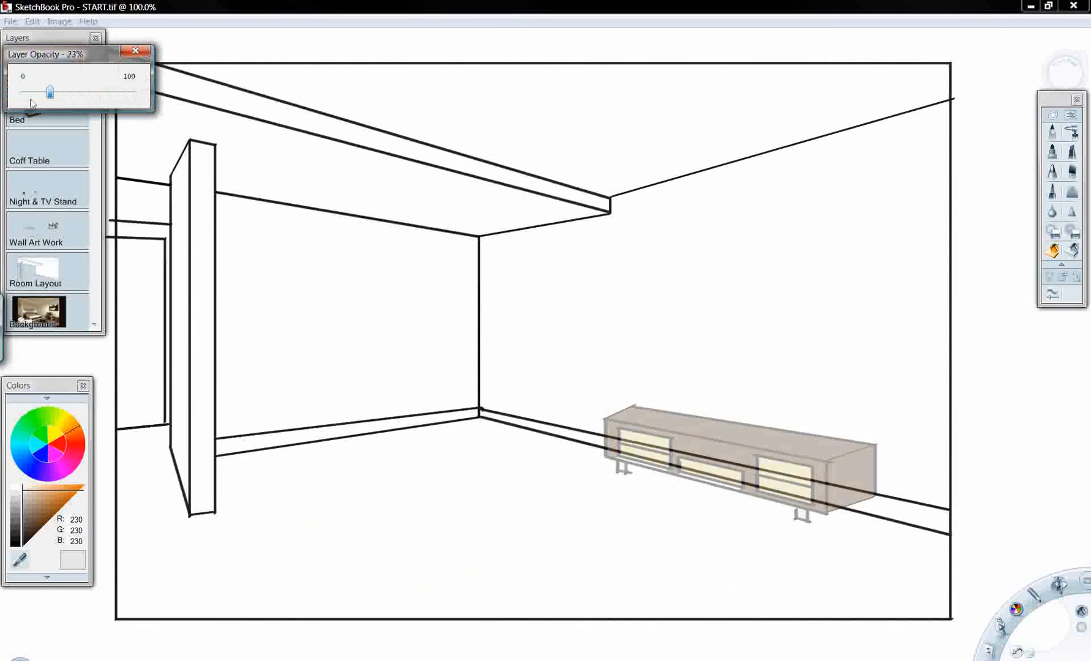
left_click_drag(50, 92, 42, 92)
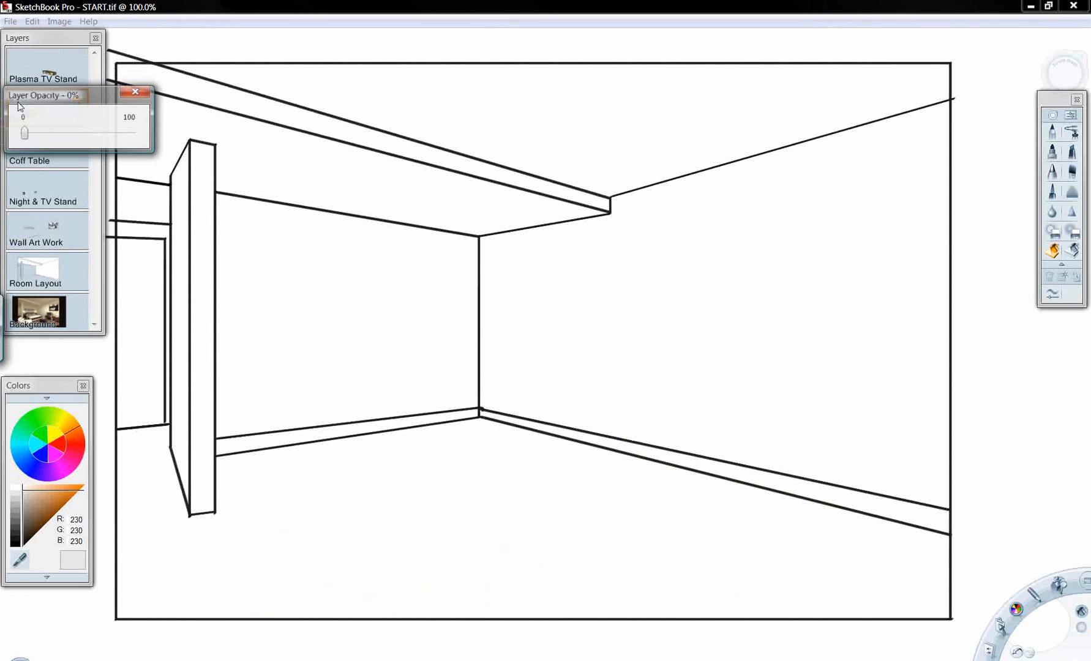
left_click_drag(25, 133, 132, 132)
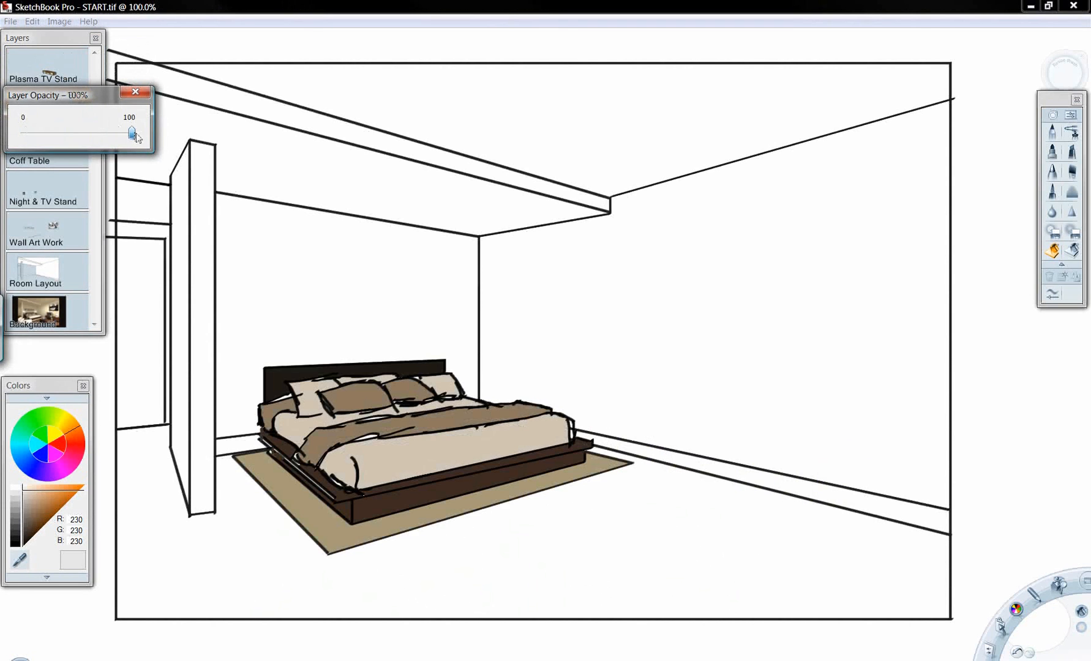
left_click(135, 92)
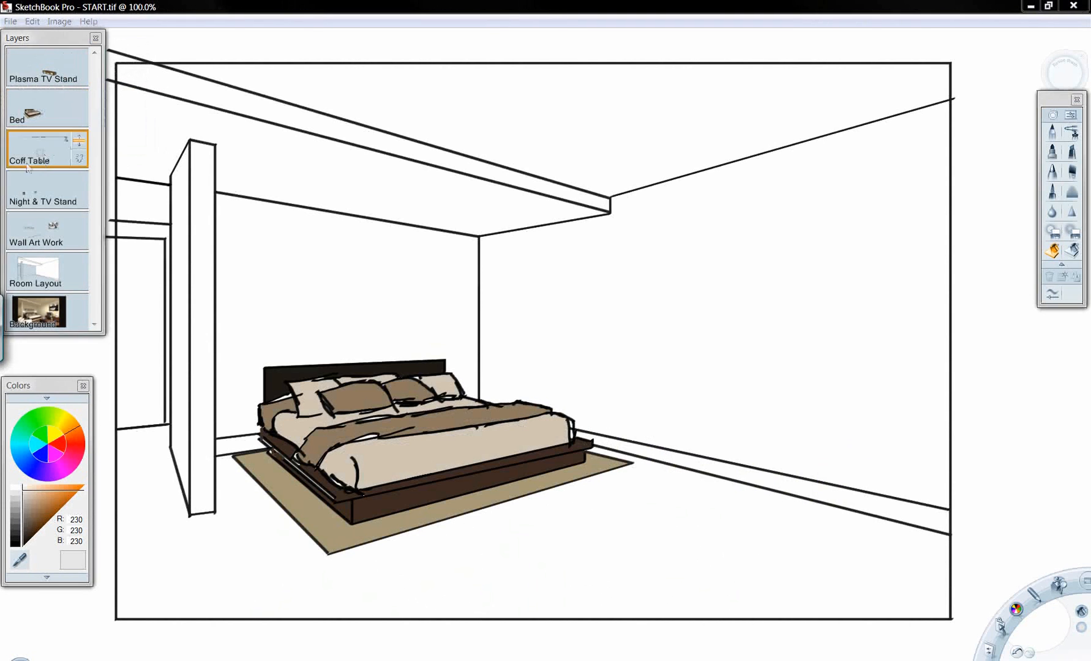
left_click(38, 192)
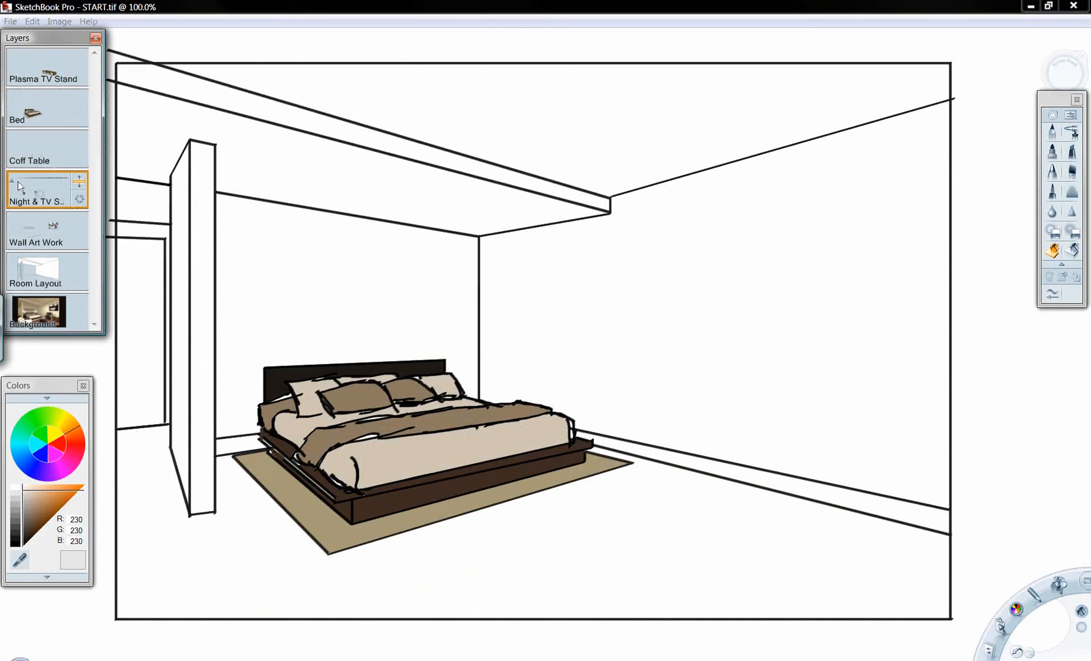
left_click(37, 190)
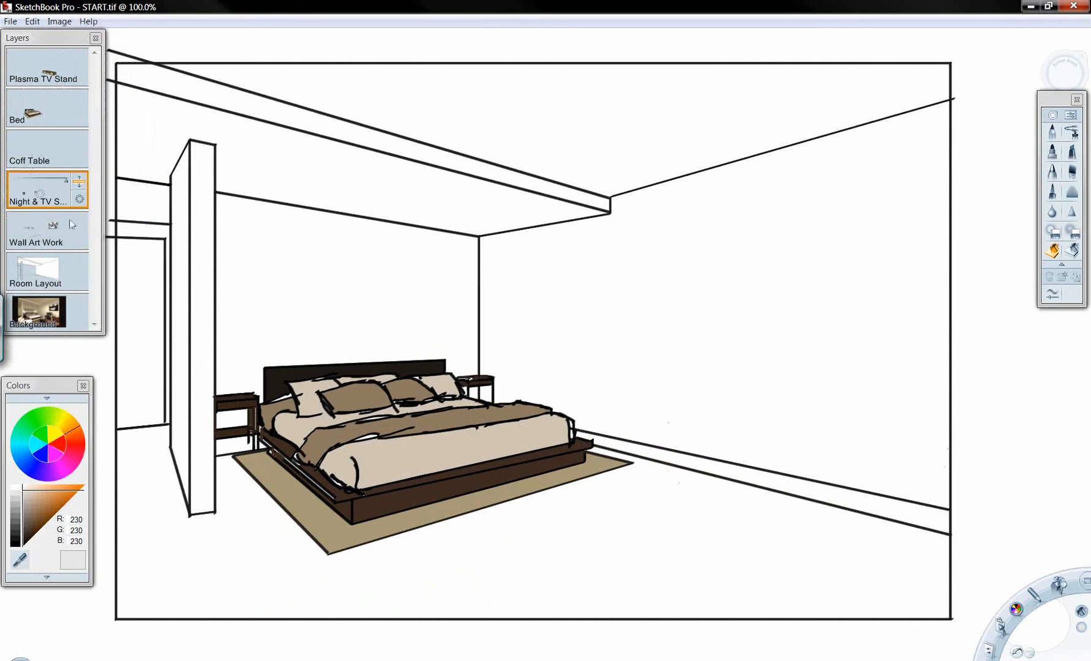
left_click(38, 233)
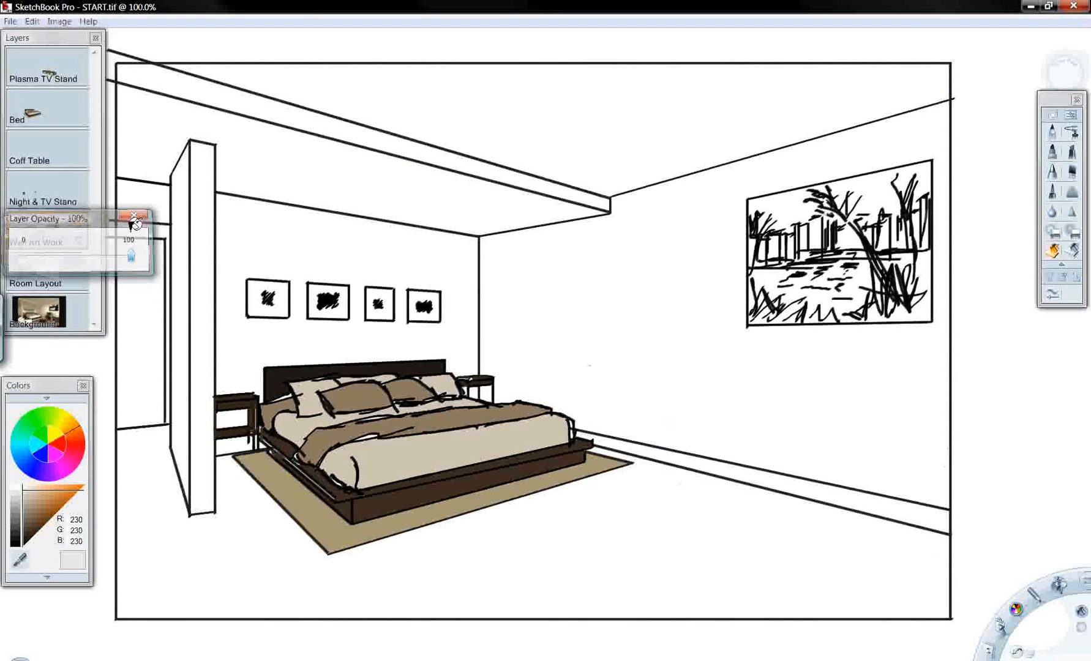
left_click(132, 217)
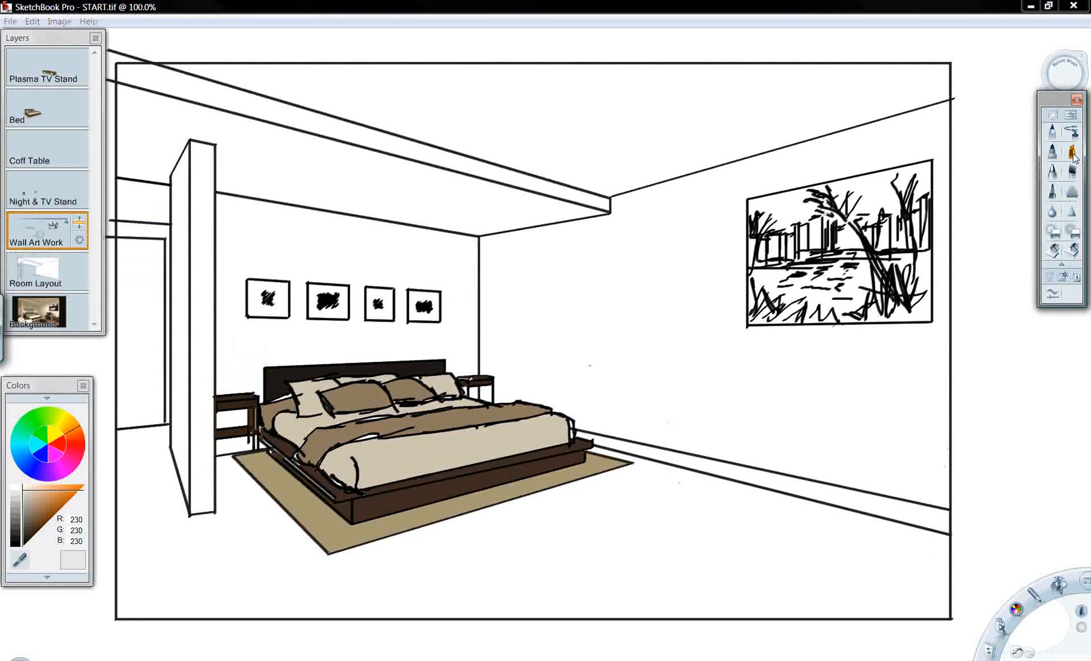
Reduce the chisel tip pen's size in Brush Properties and keep the new settings.
left_click(1070, 151)
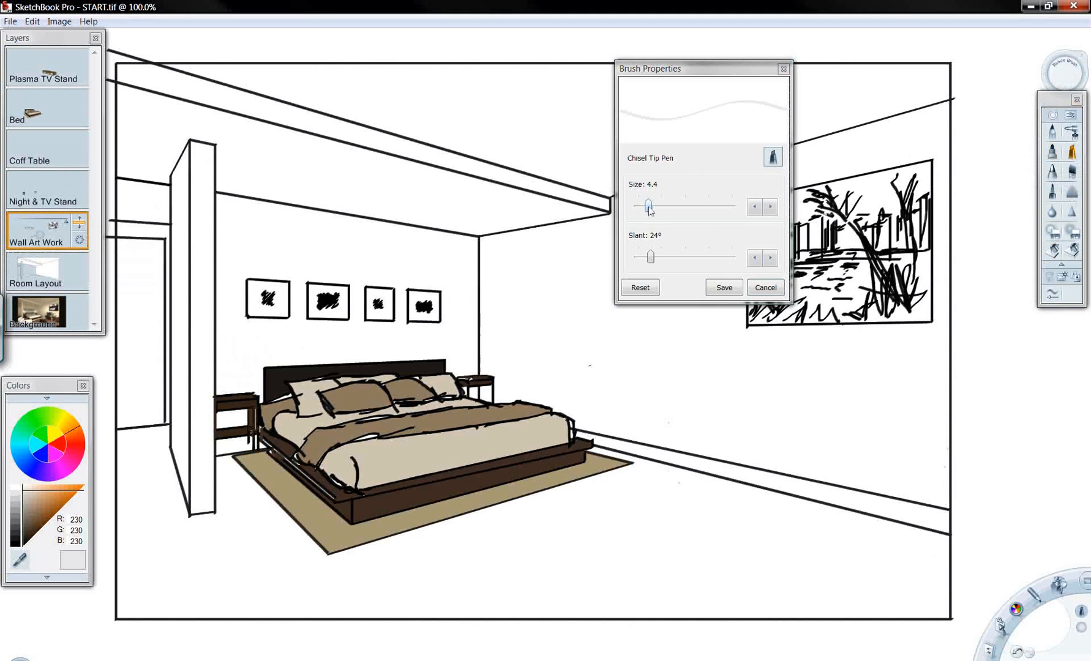
left_click_drag(648, 206, 719, 206)
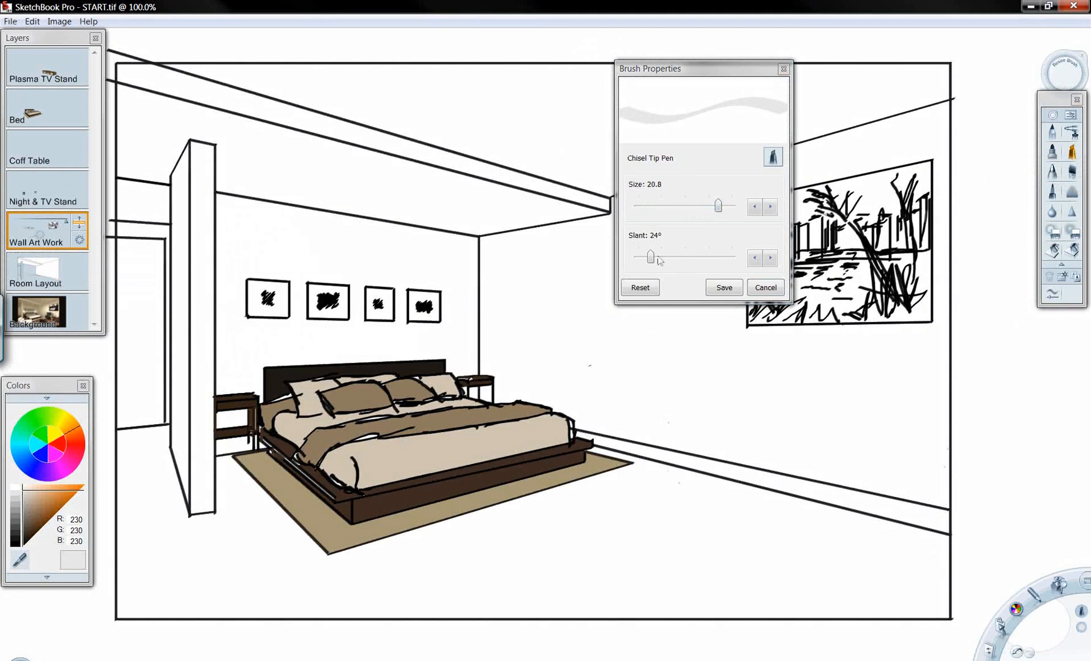
left_click_drag(650, 257, 710, 257)
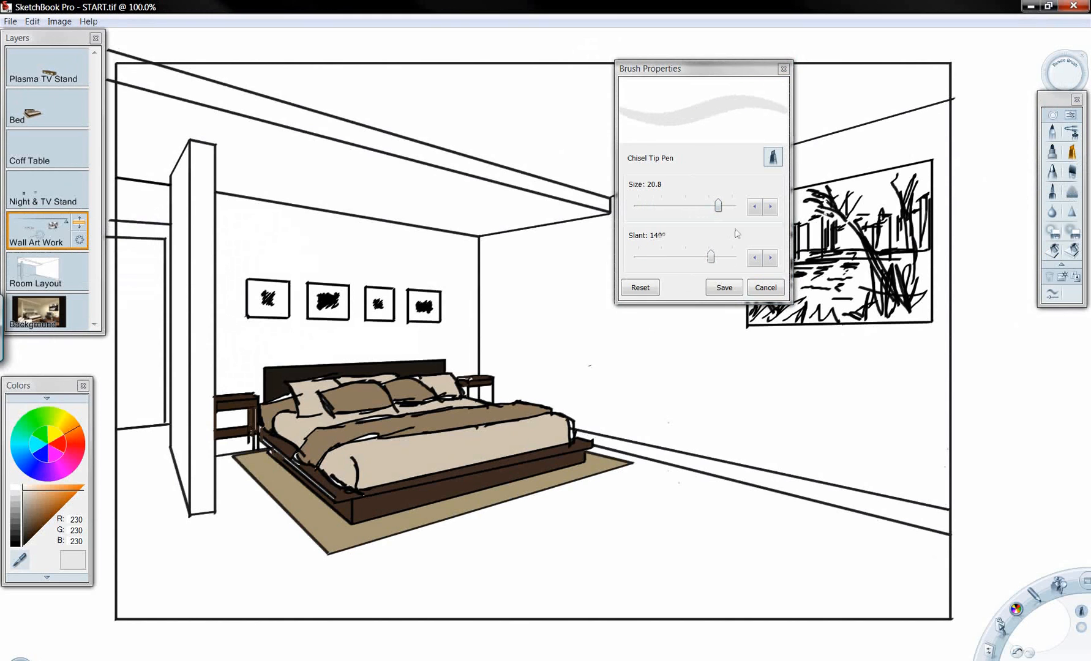
left_click_drag(719, 205, 687, 205)
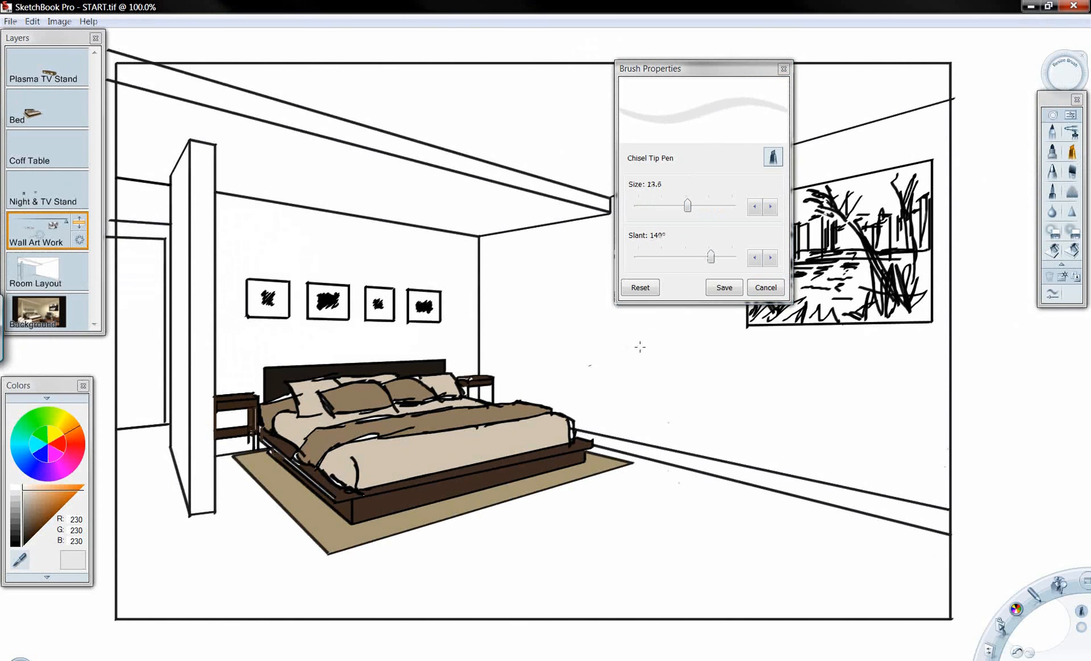
left_click(764, 288)
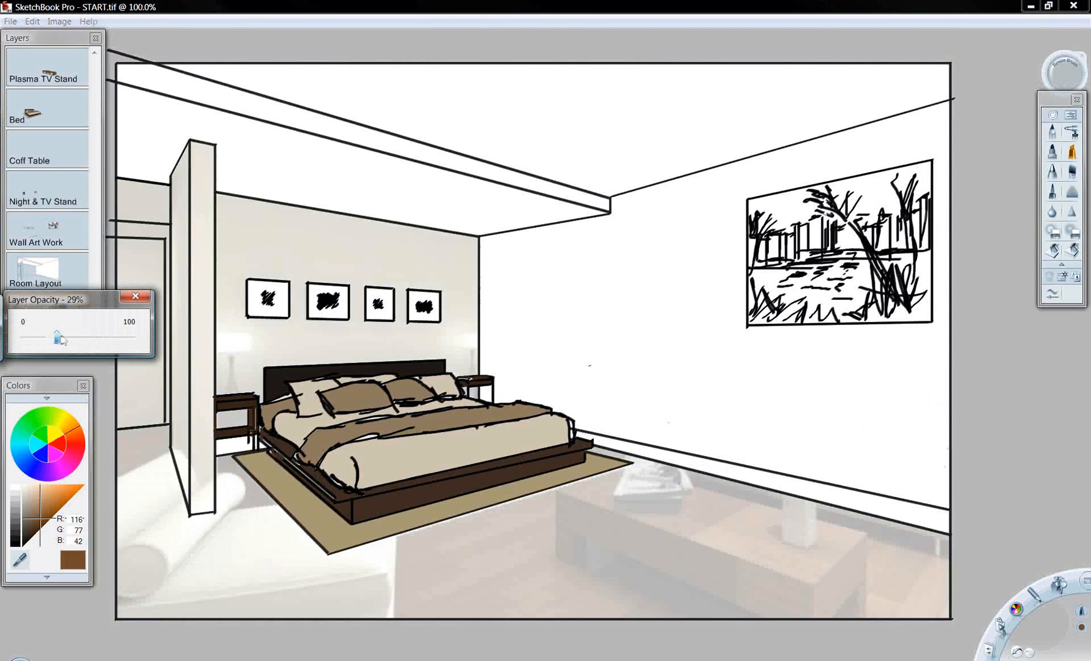
Raise the background photo opacity to about 55% and fill the back wall maroon on Room Layout.
left_click_drag(57, 336, 94, 337)
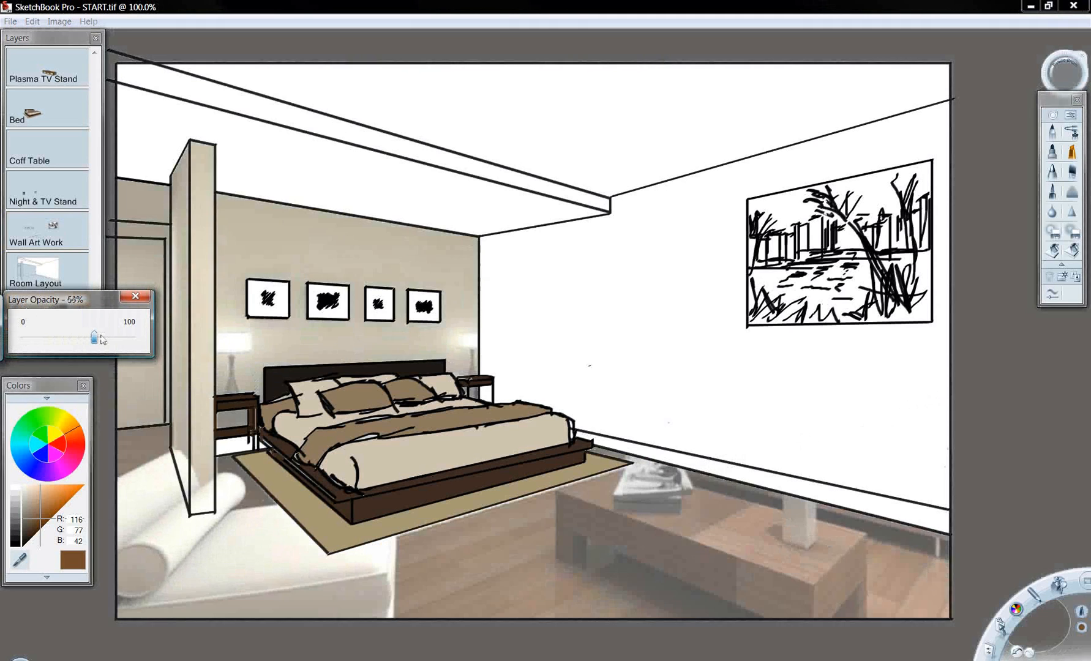
left_click_drag(95, 338, 112, 338)
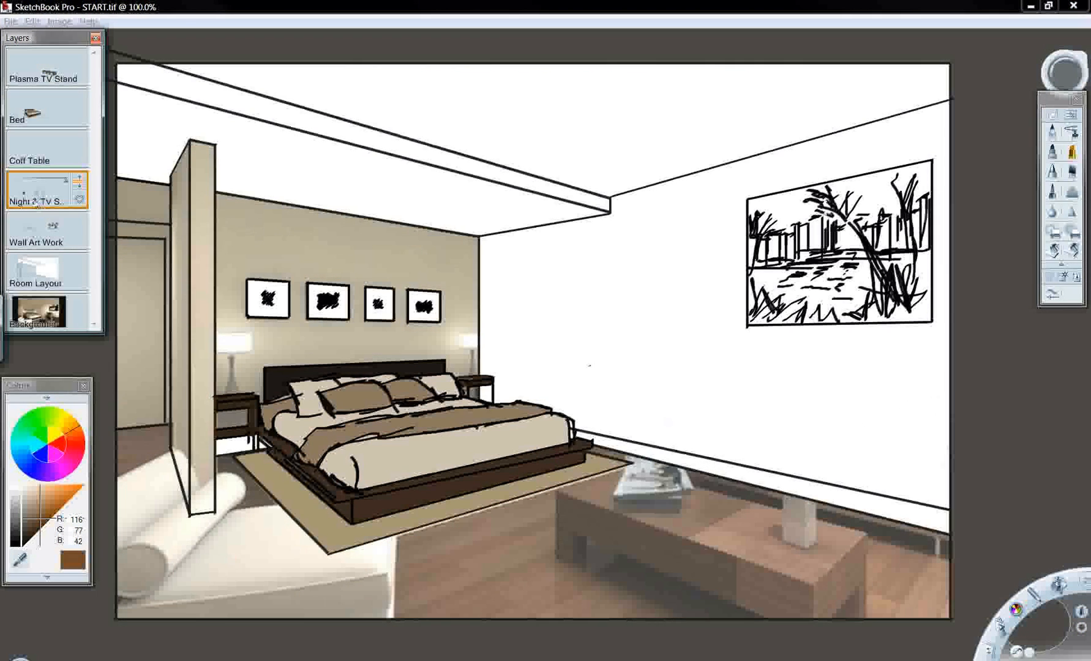
left_click(39, 271)
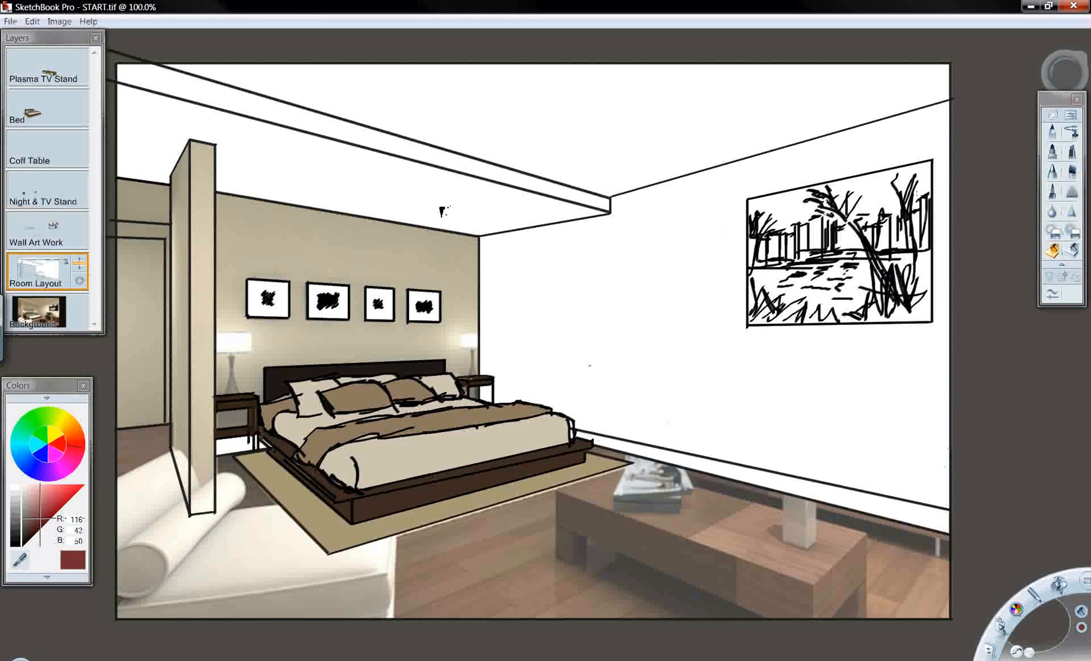
left_click(271, 240)
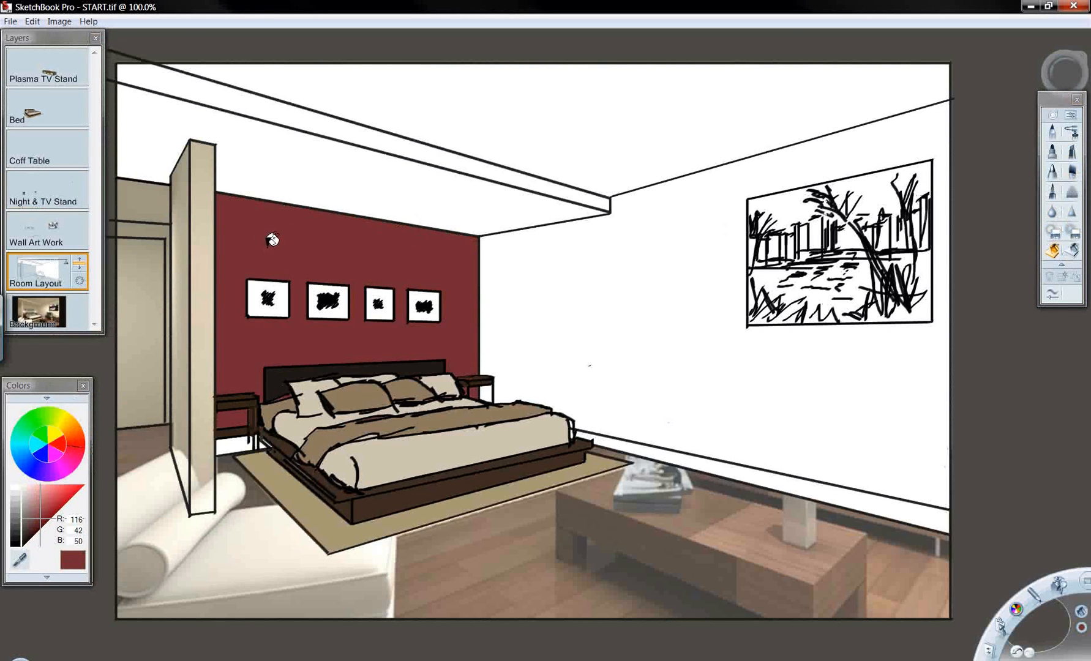
mouse_move(295, 235)
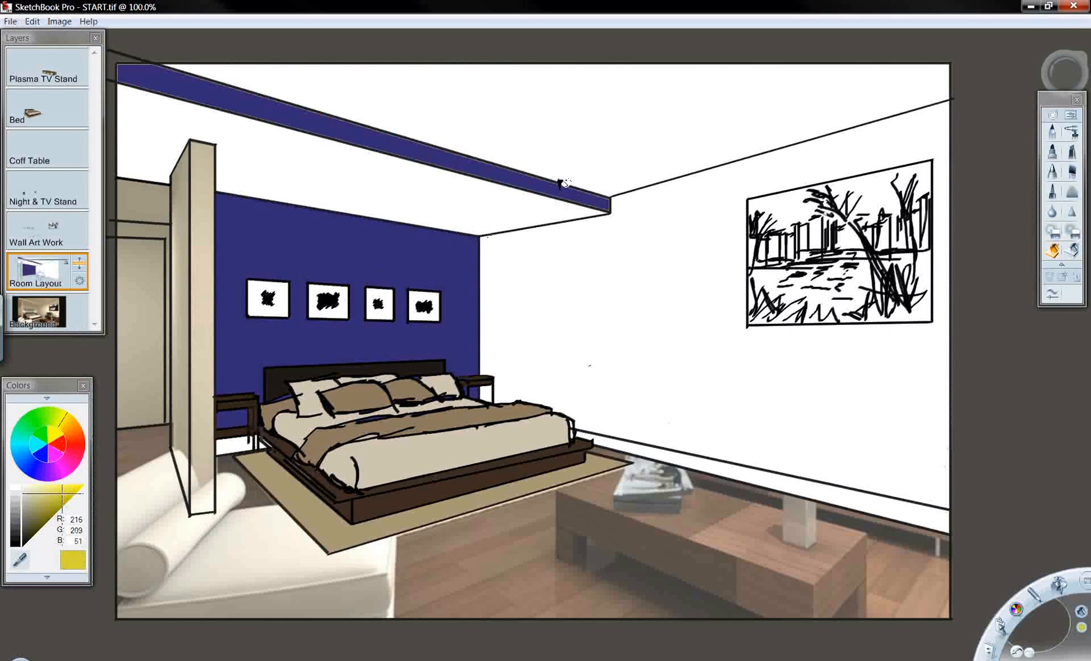
Try yellow, orange, pink and terracotta, then paint the back and right walls khaki.
left_click(484, 268)
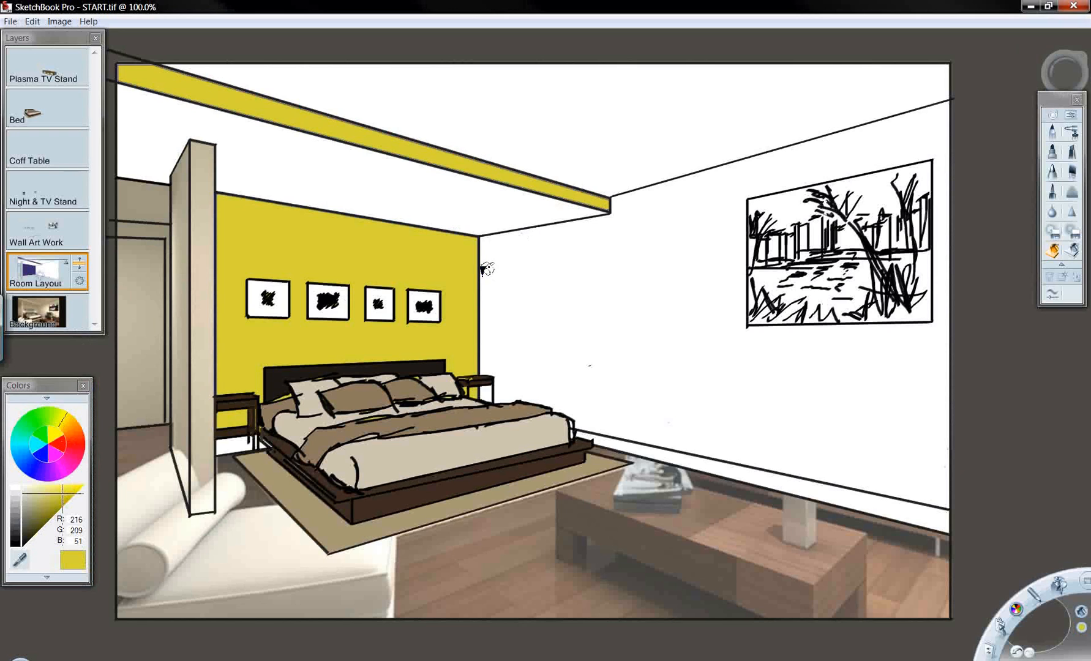
left_click(68, 440)
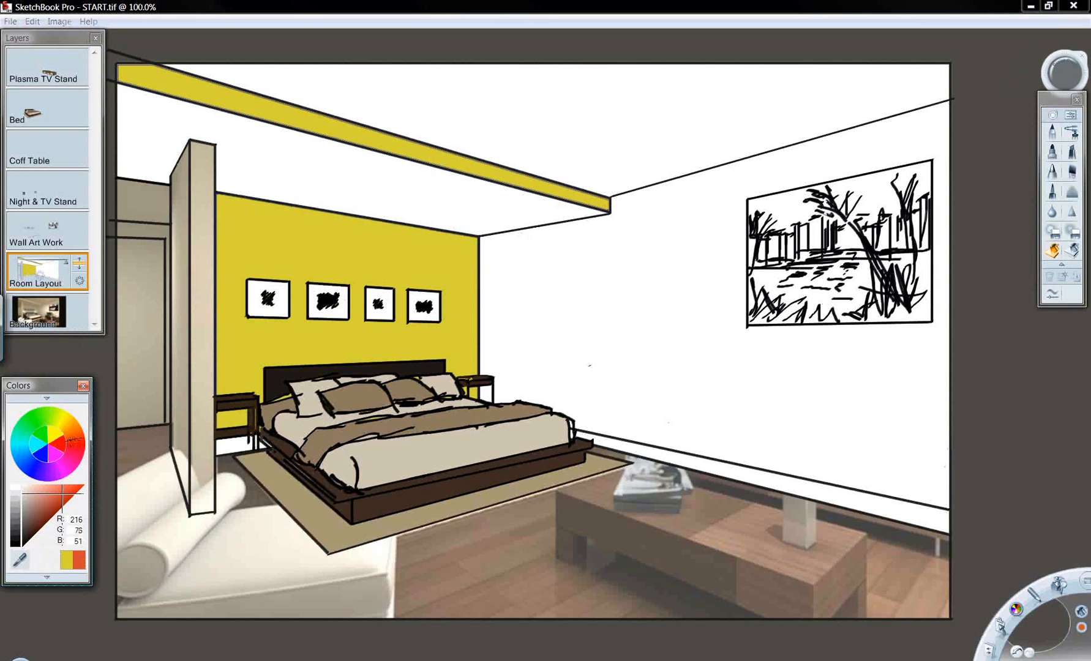
left_click(38, 500)
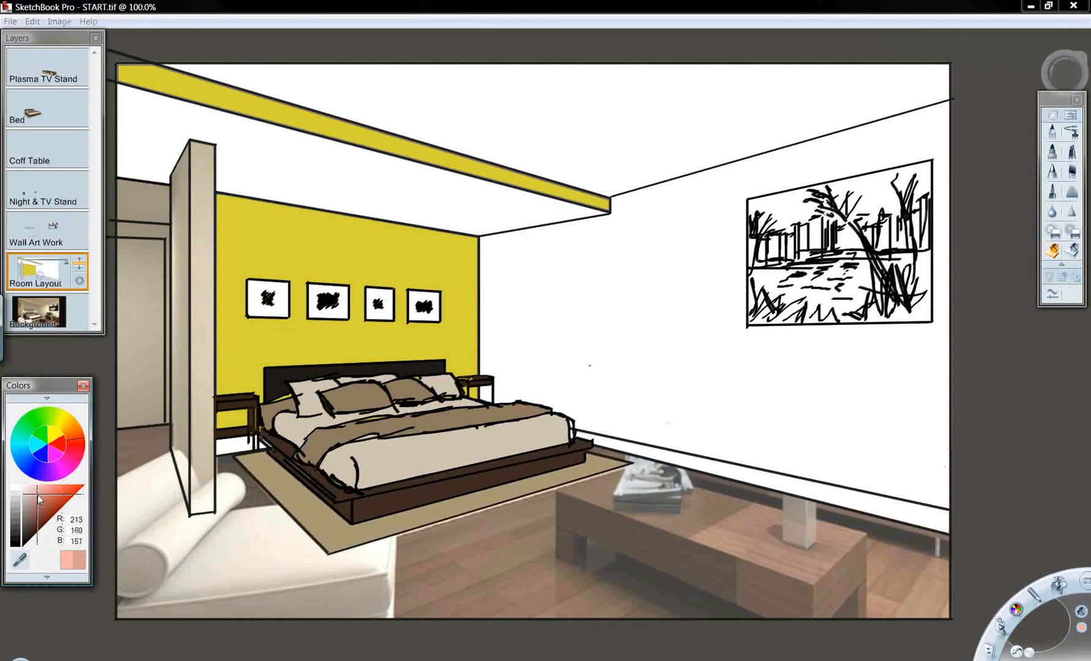
left_click(65, 433)
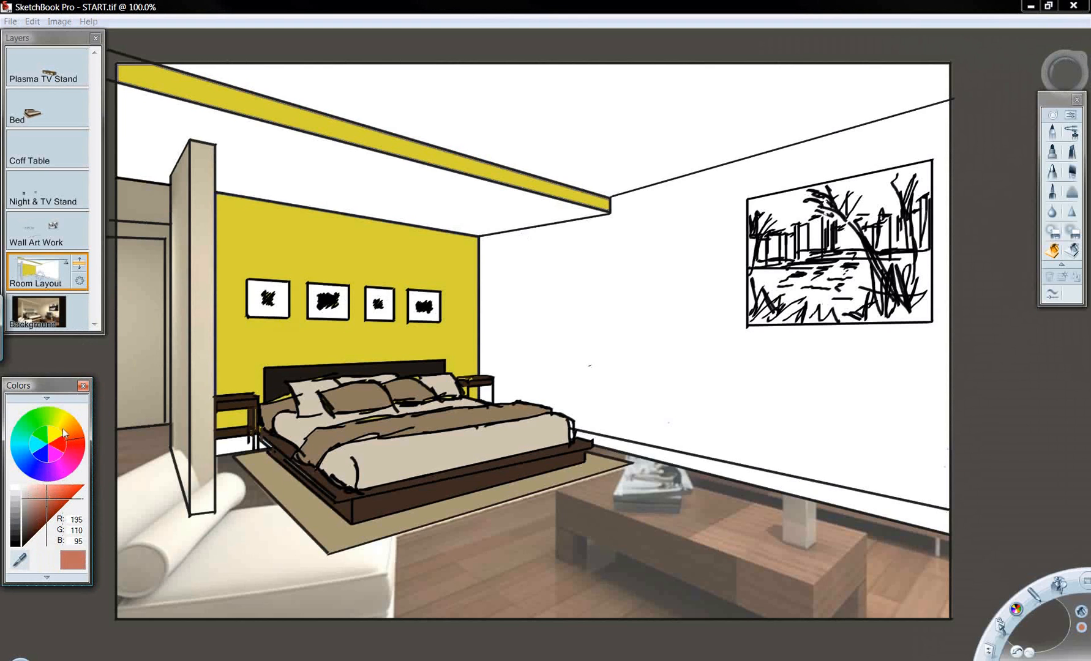
left_click(48, 521)
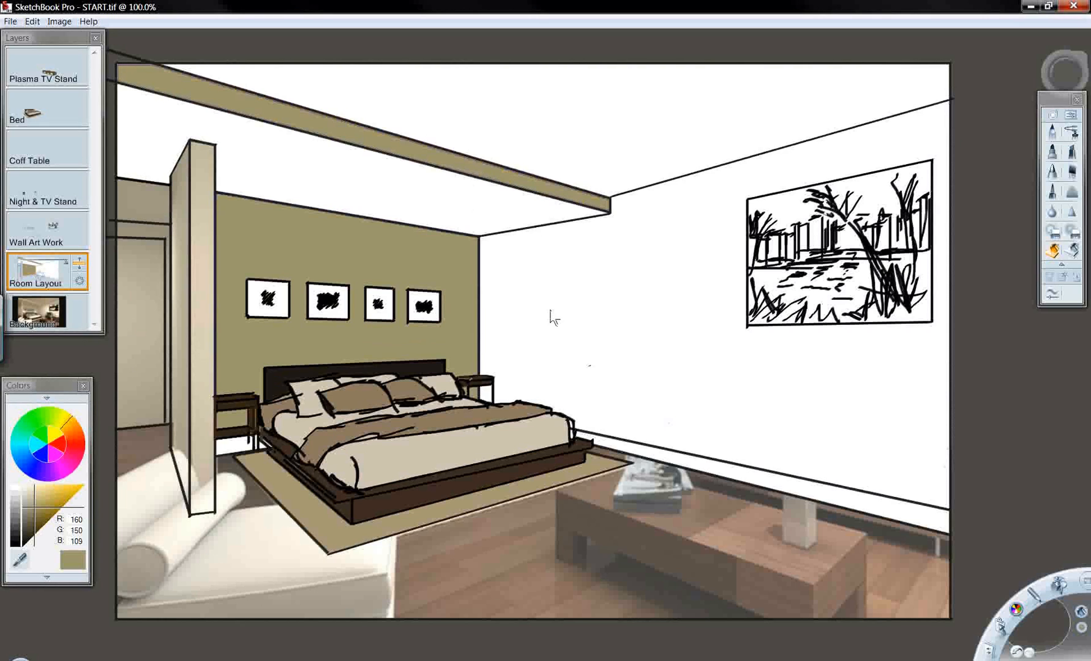
left_click(553, 301)
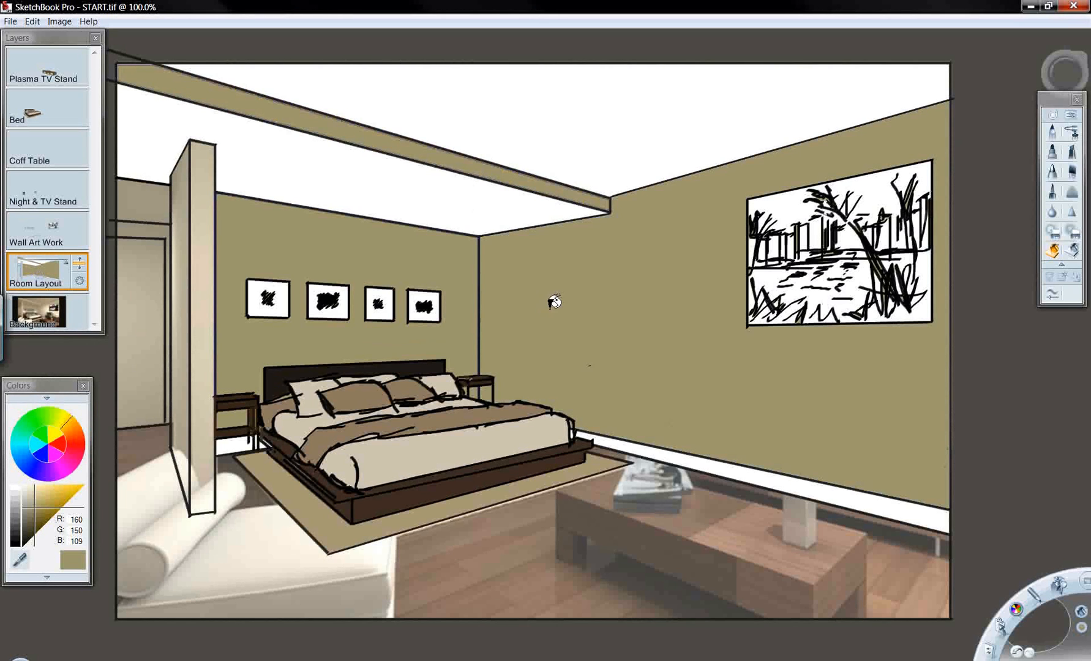
mouse_move(1005, 174)
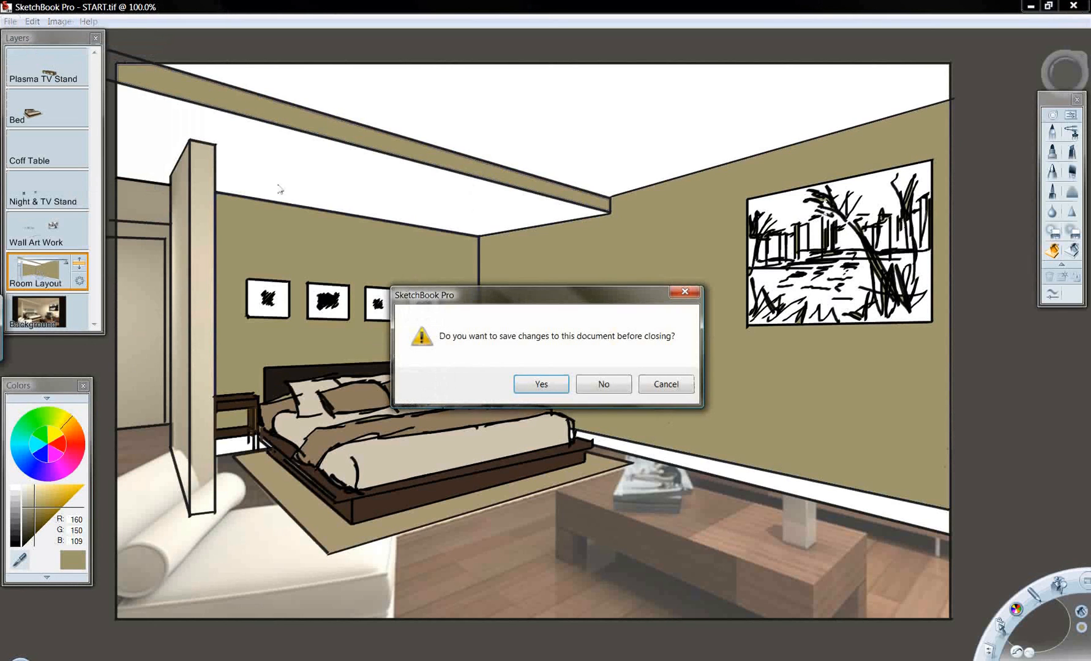
Answer the save-changes prompt so the painted room sketch closes.
left_click(602, 385)
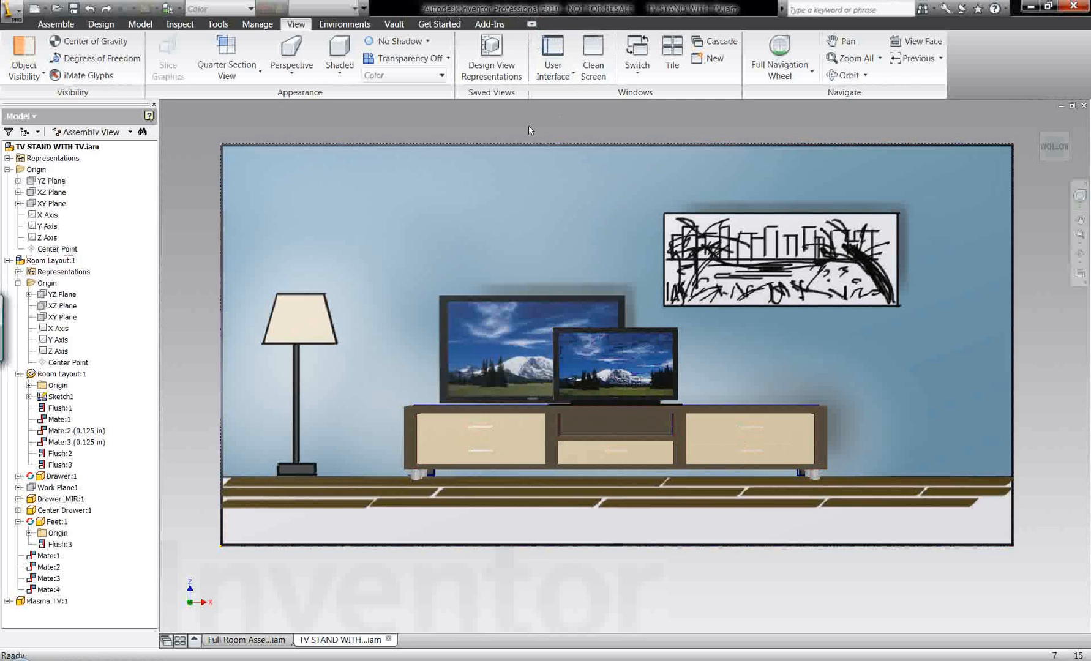
mouse_move(293, 113)
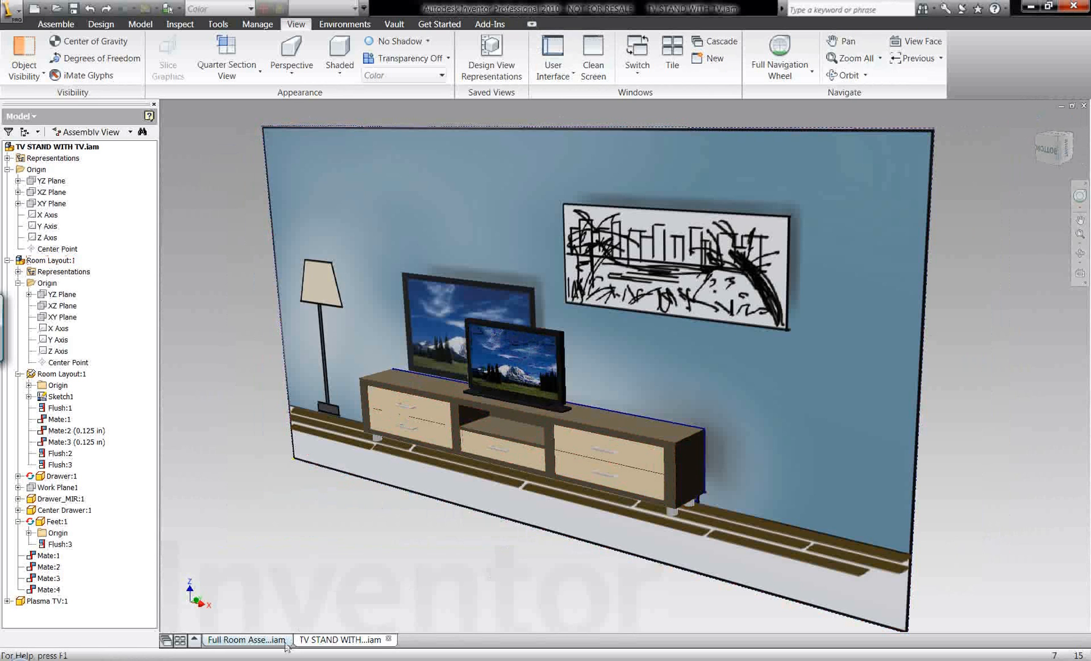
Preview the TV stand in the Full Room Assembly, then return to TV STAND WITH TV.
left_click(246, 640)
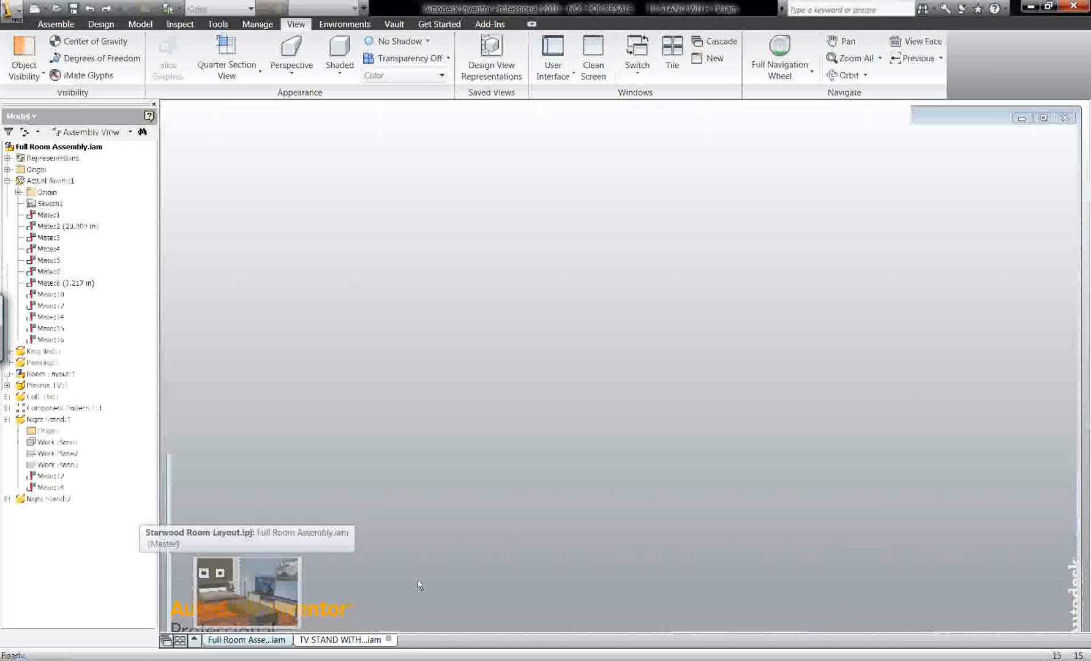
left_click(217, 24)
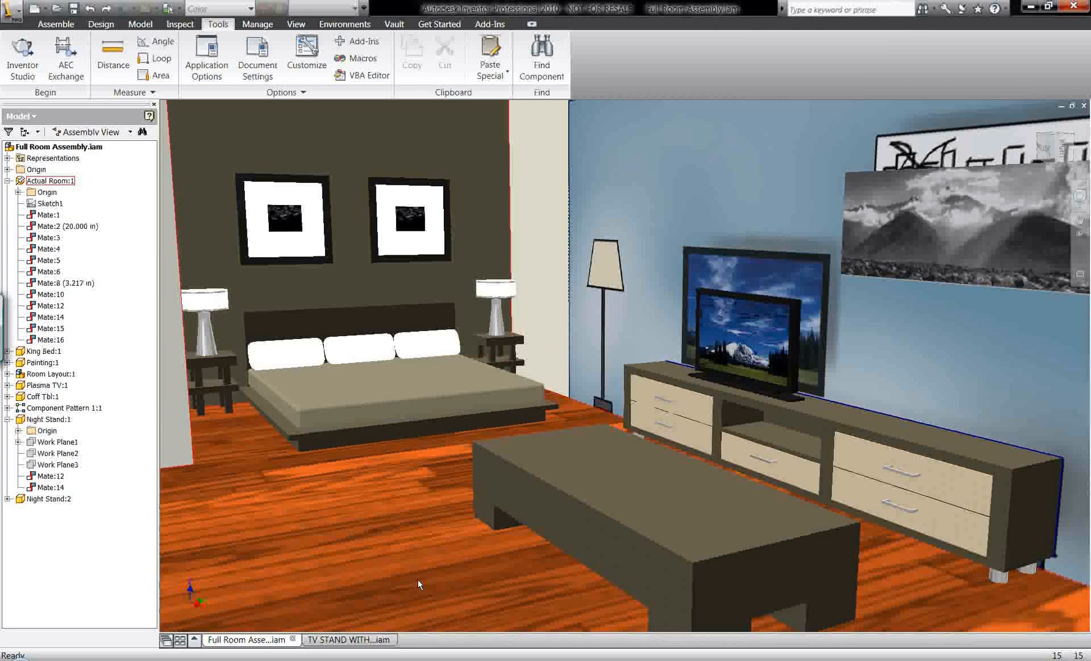
left_click(350, 640)
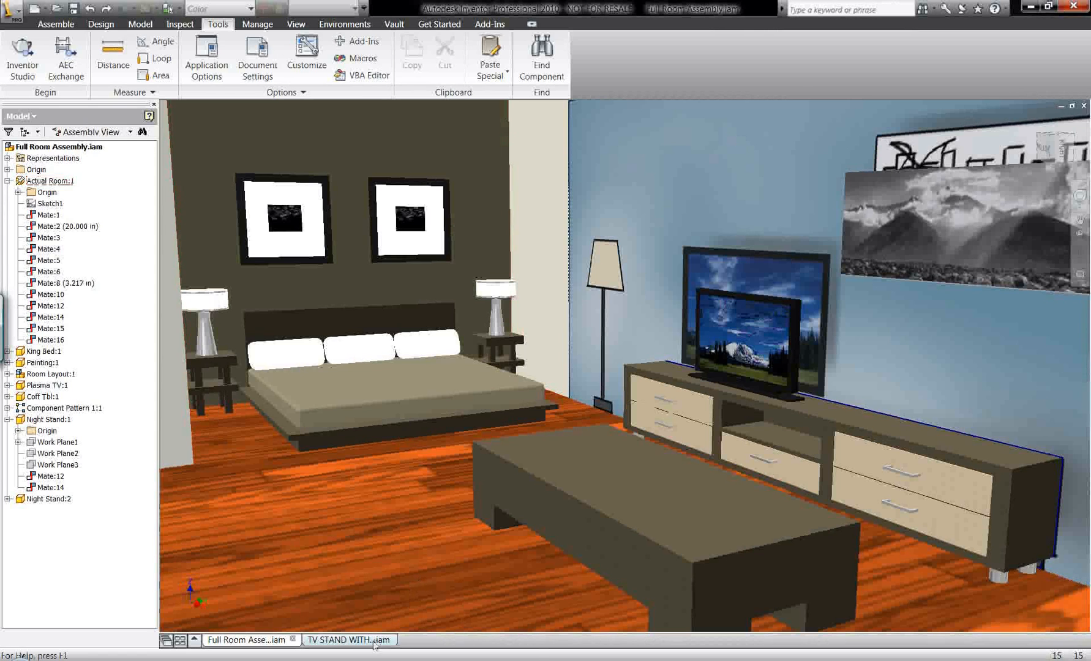
left_click(342, 640)
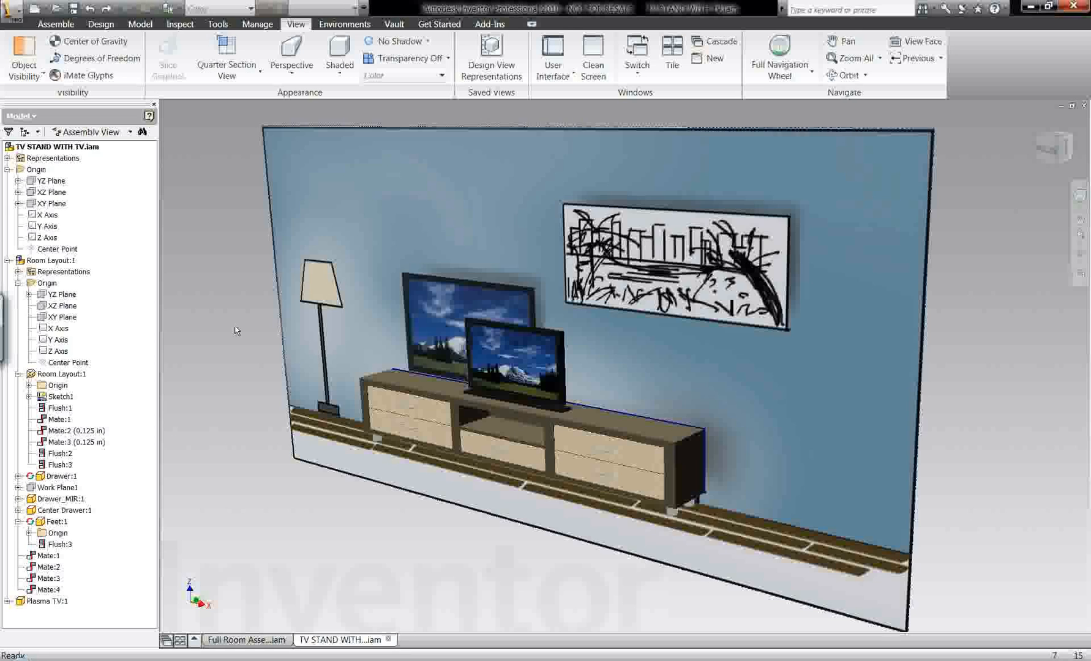
Toggle visibility of the Room Layout component's Sketch1.
left_click(56, 374)
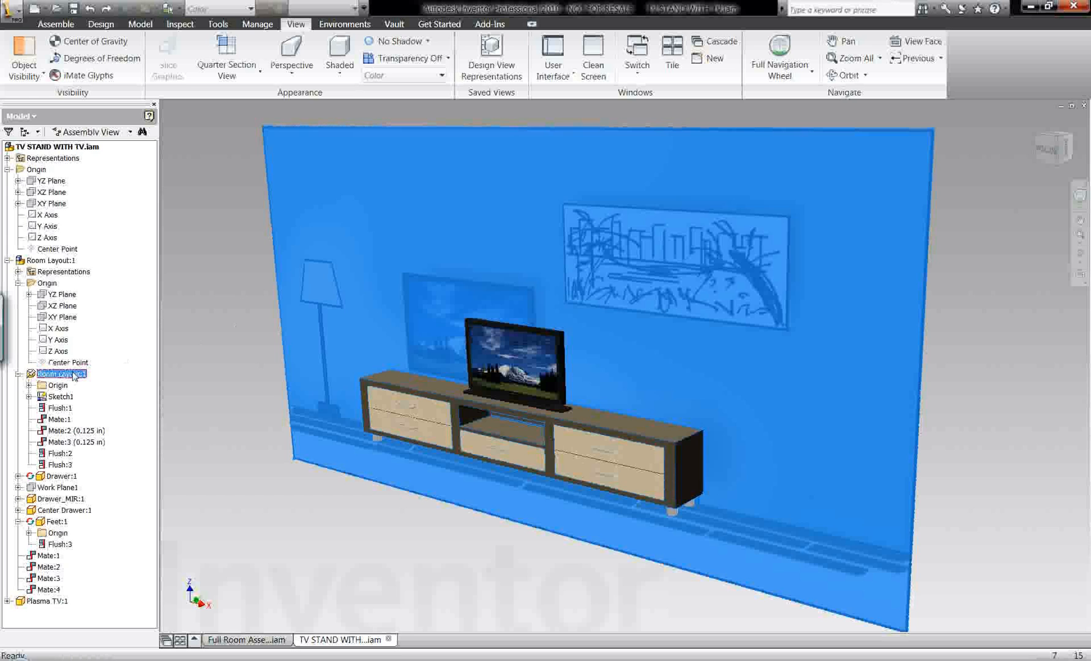
right_click(58, 396)
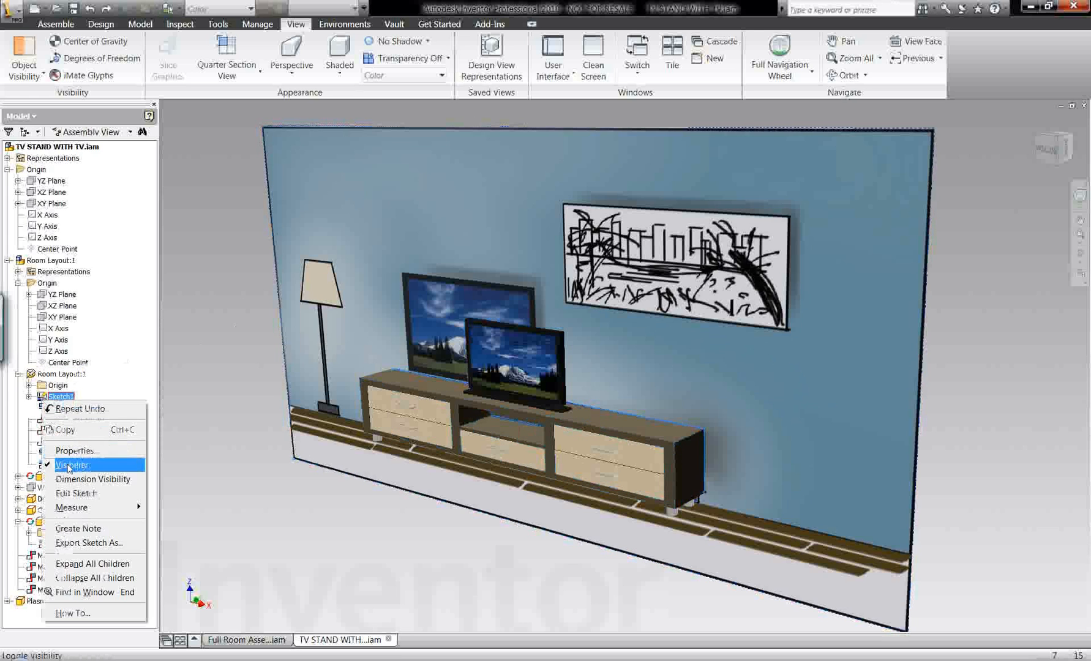
left_click(70, 465)
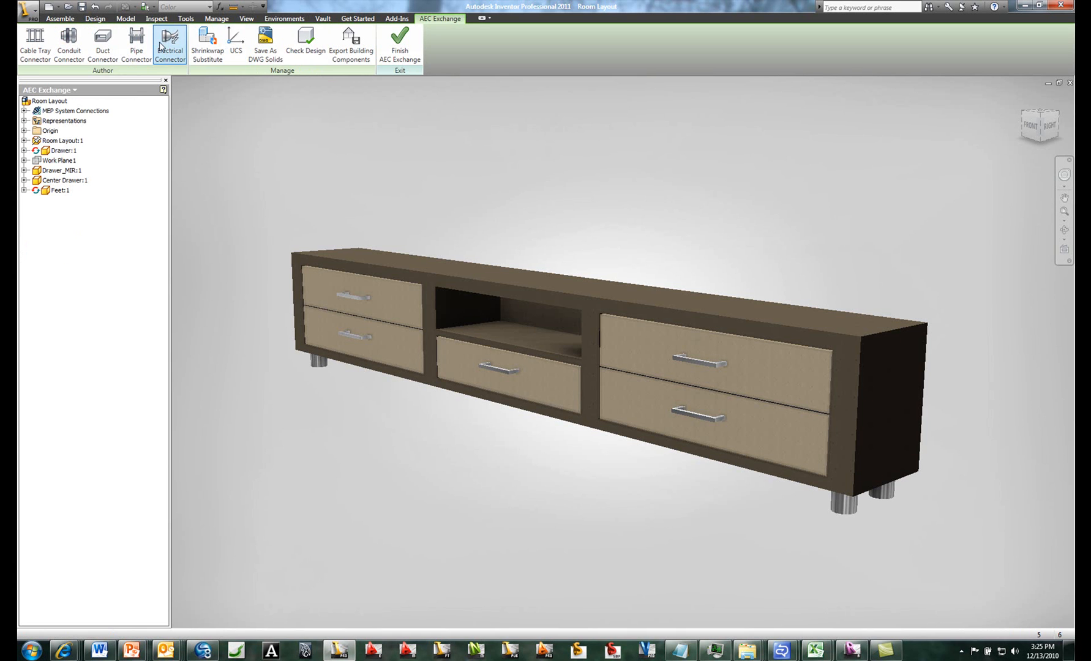
Create a UCS with its origin at the TV stand's bottom front corner.
left_click(235, 41)
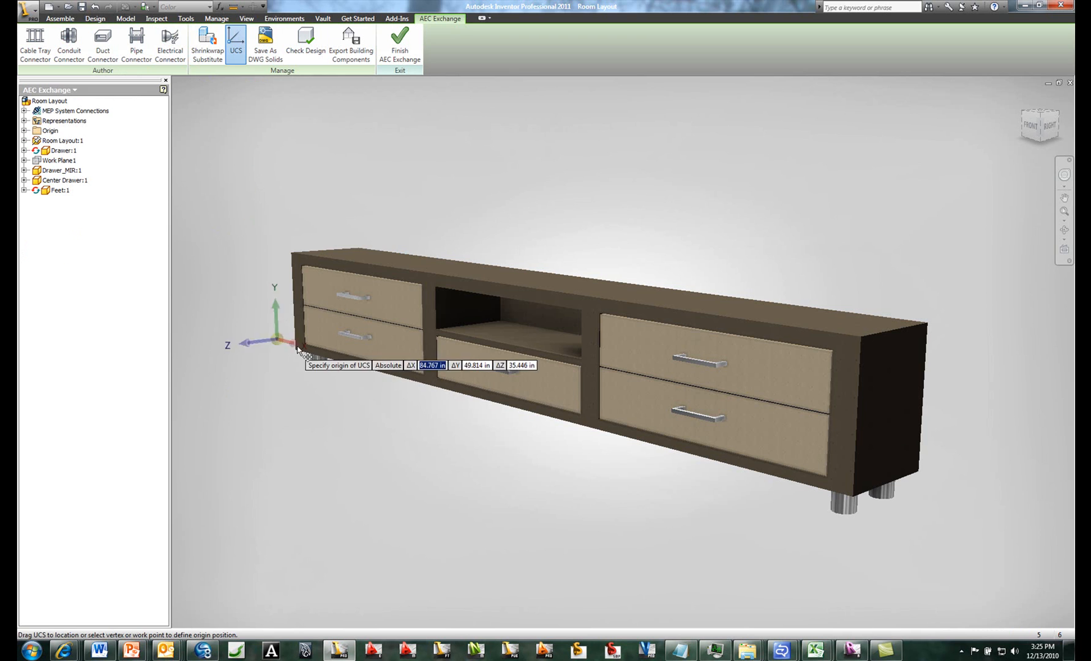
left_click(280, 341)
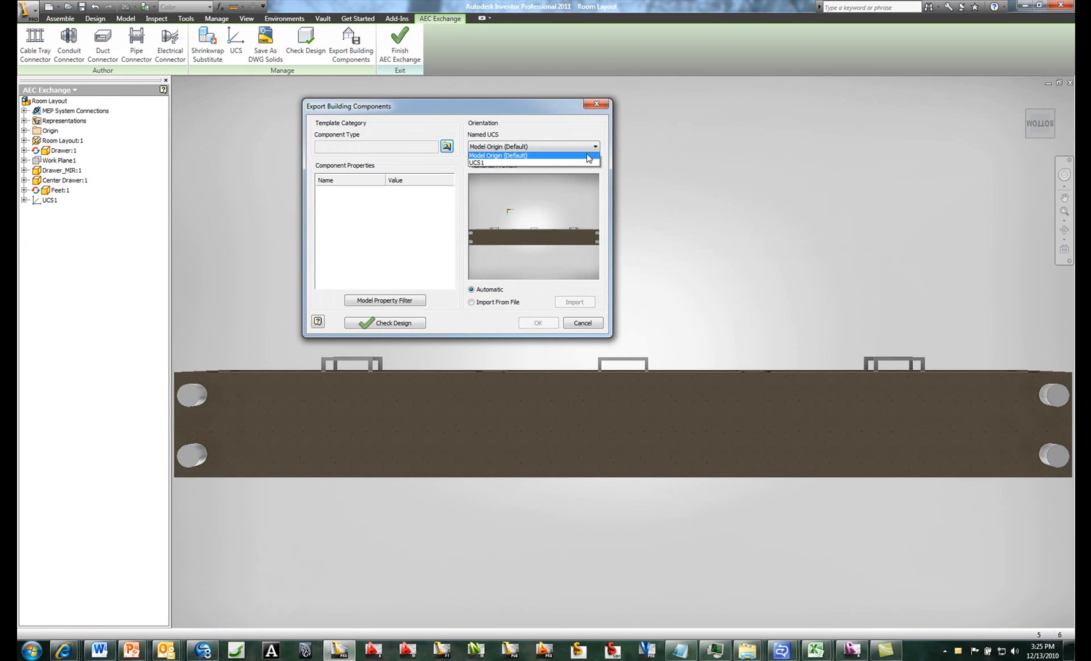
Set Named UCS to UCS1 and component type to 23.40.95.00 Furnishings, Ornaments, and Decoration.
left_click(477, 162)
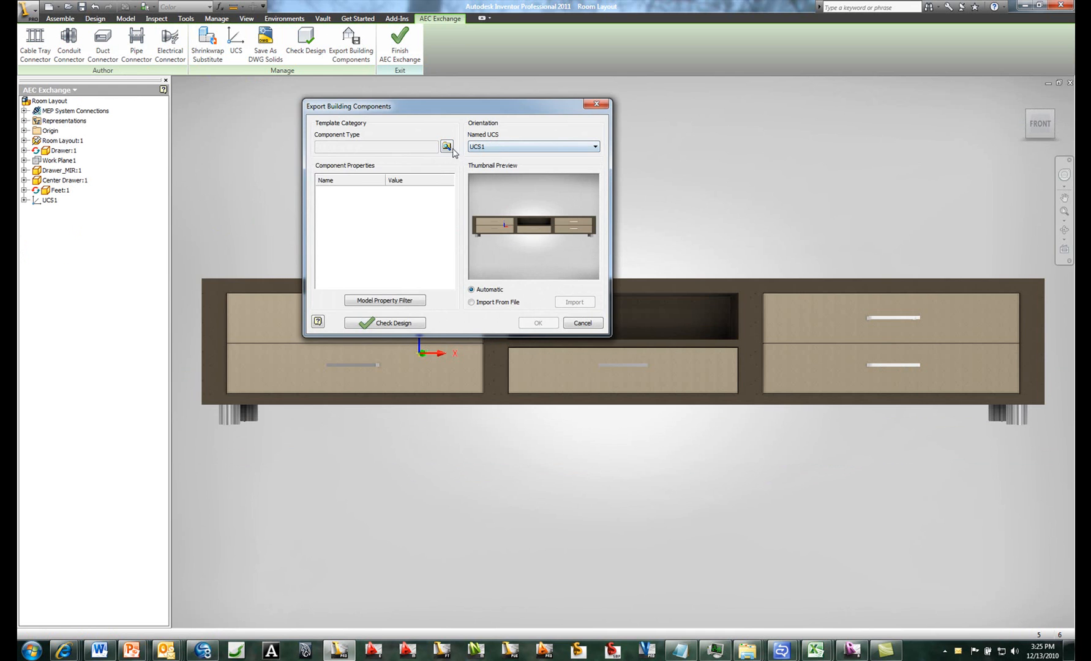
left_click(446, 147)
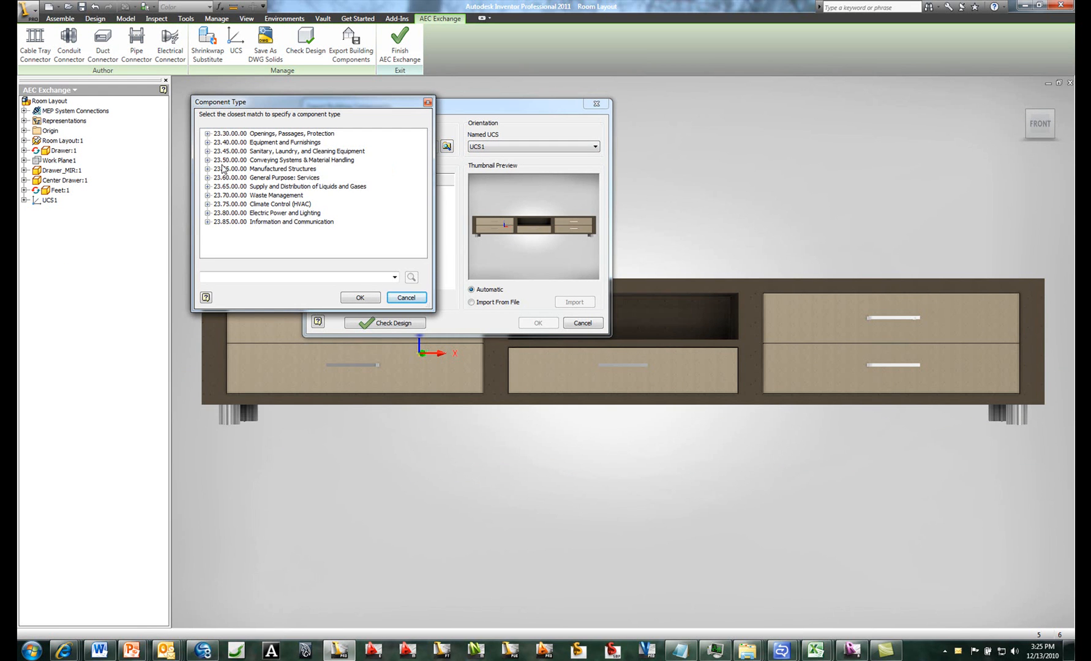
left_click(207, 142)
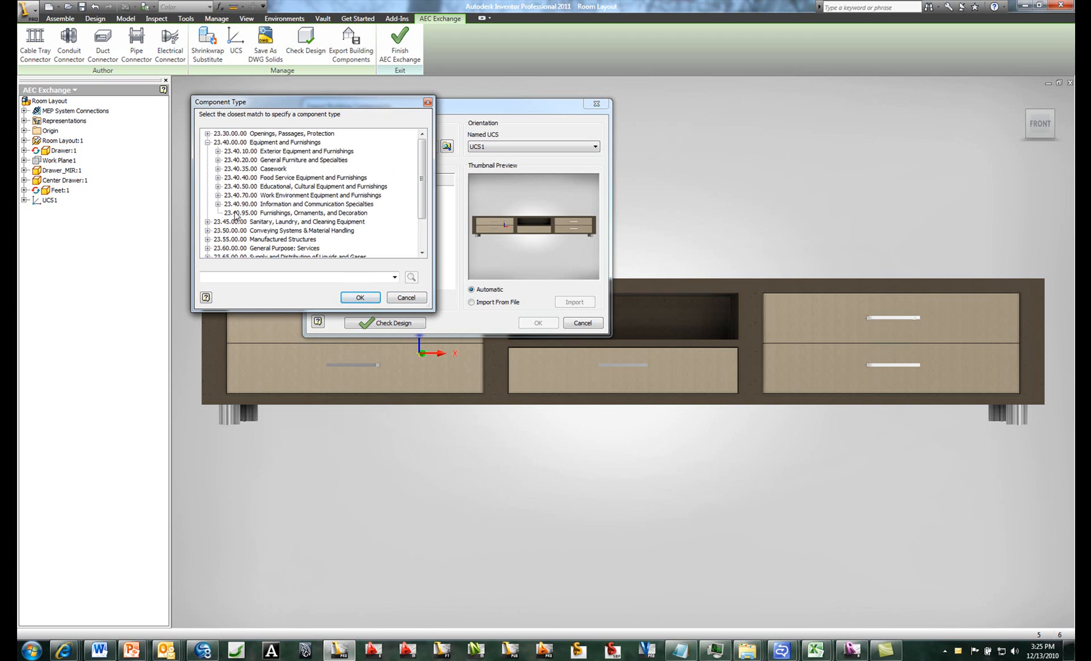
left_click(360, 297)
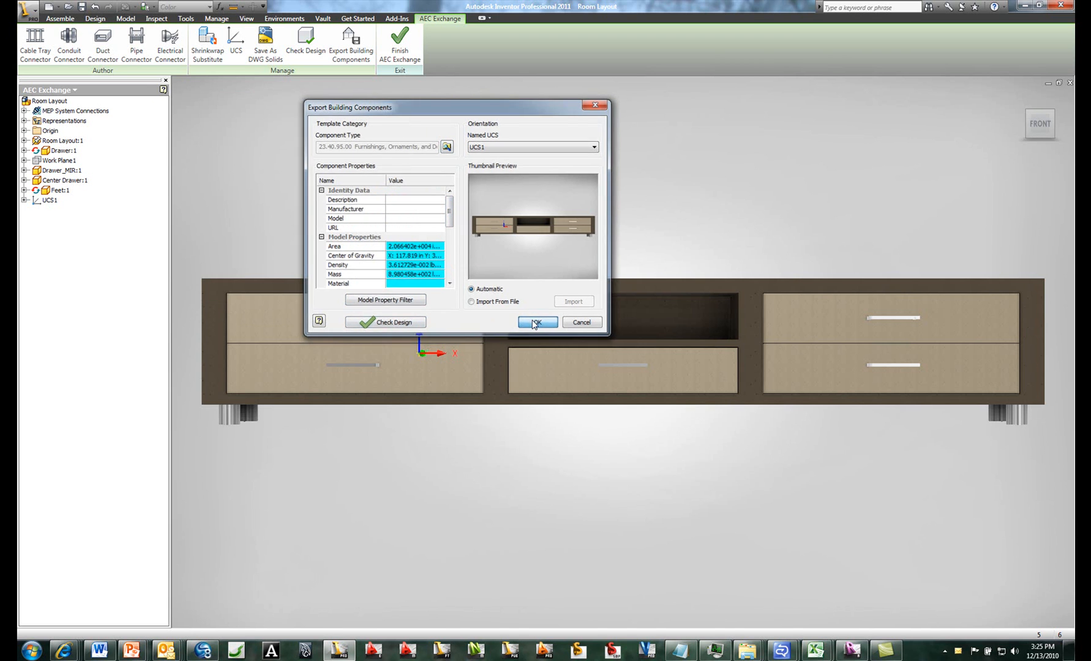
left_click(536, 322)
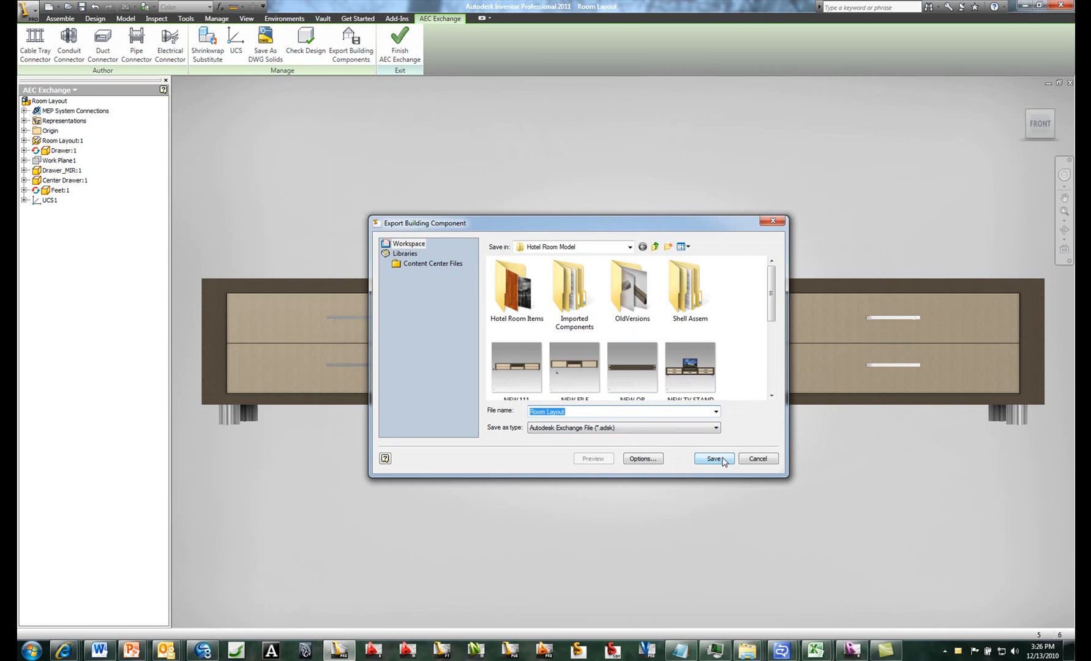
Name the export file and save it as an Autodesk Exchange file.
left_click(618, 412)
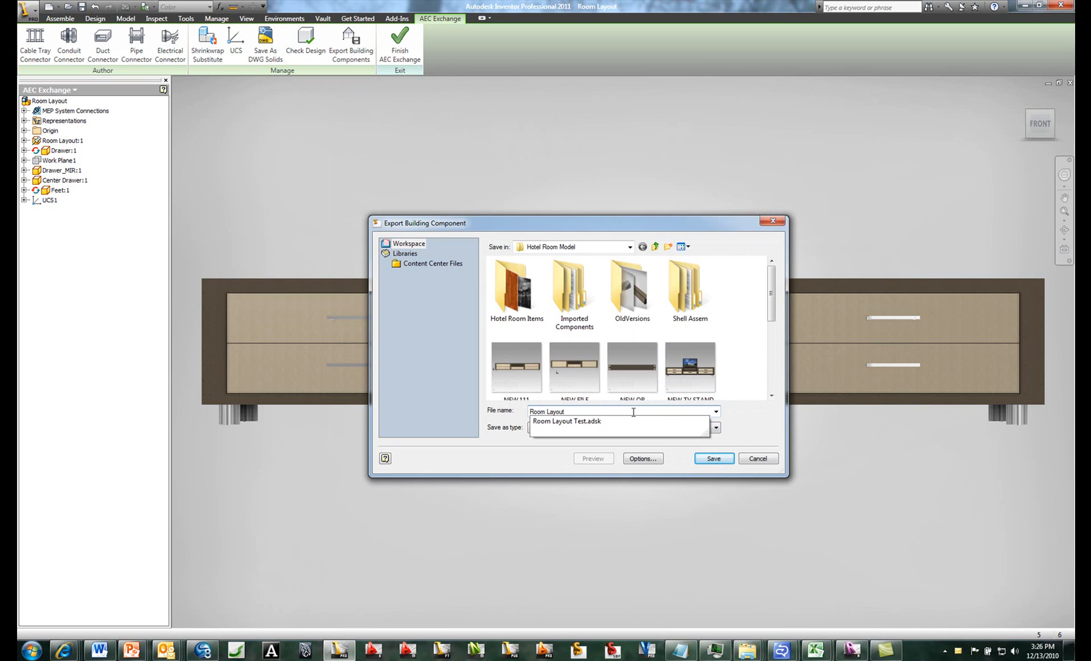
left_click(712, 458)
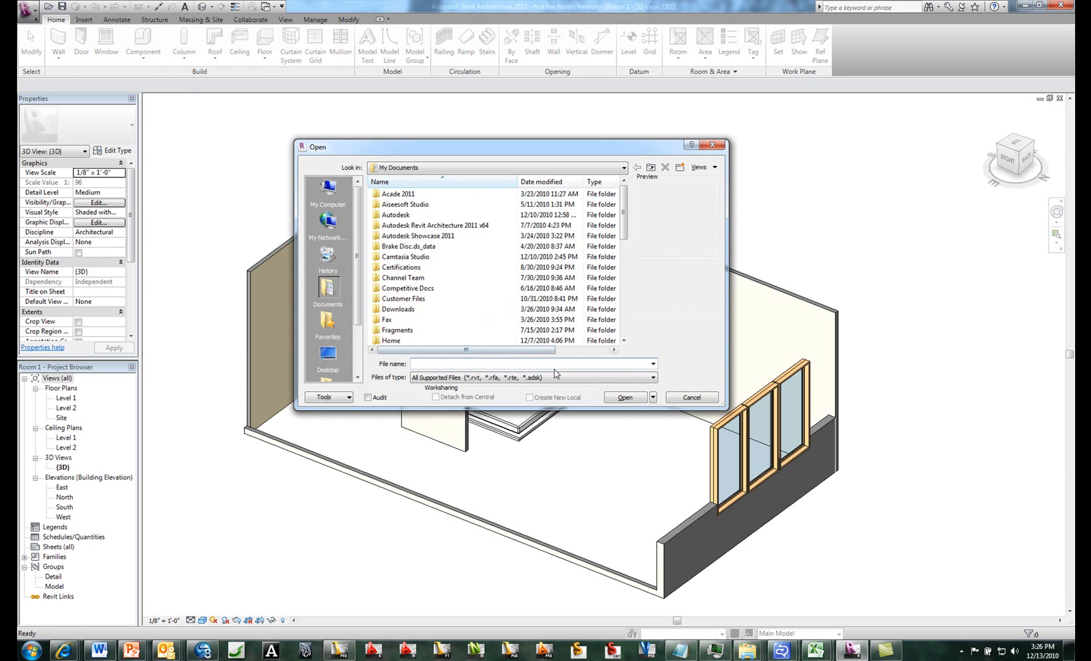
Open Room Layout New from Inventor > Inventor Files > Hotel Room Model.
scroll("down", 3)
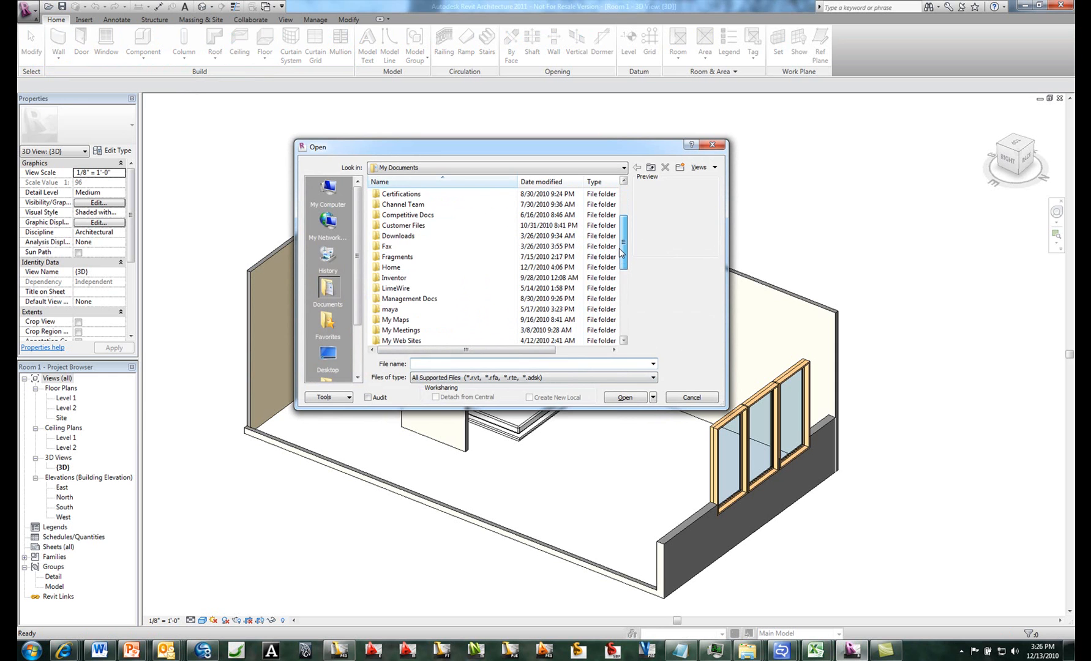
scroll("down", 3)
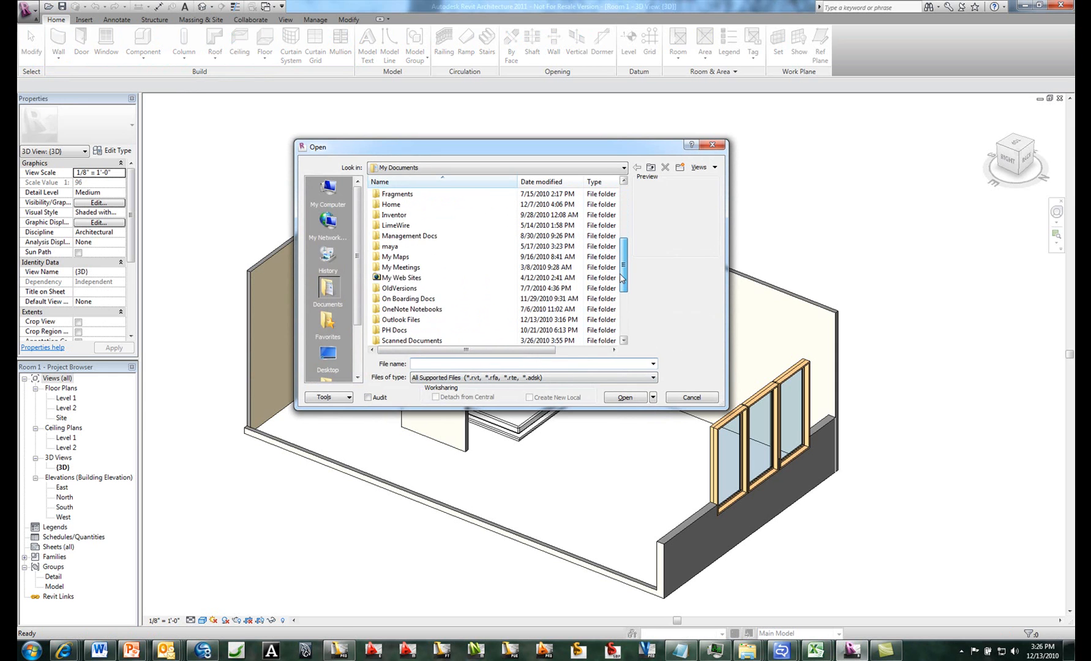
double_click(394, 214)
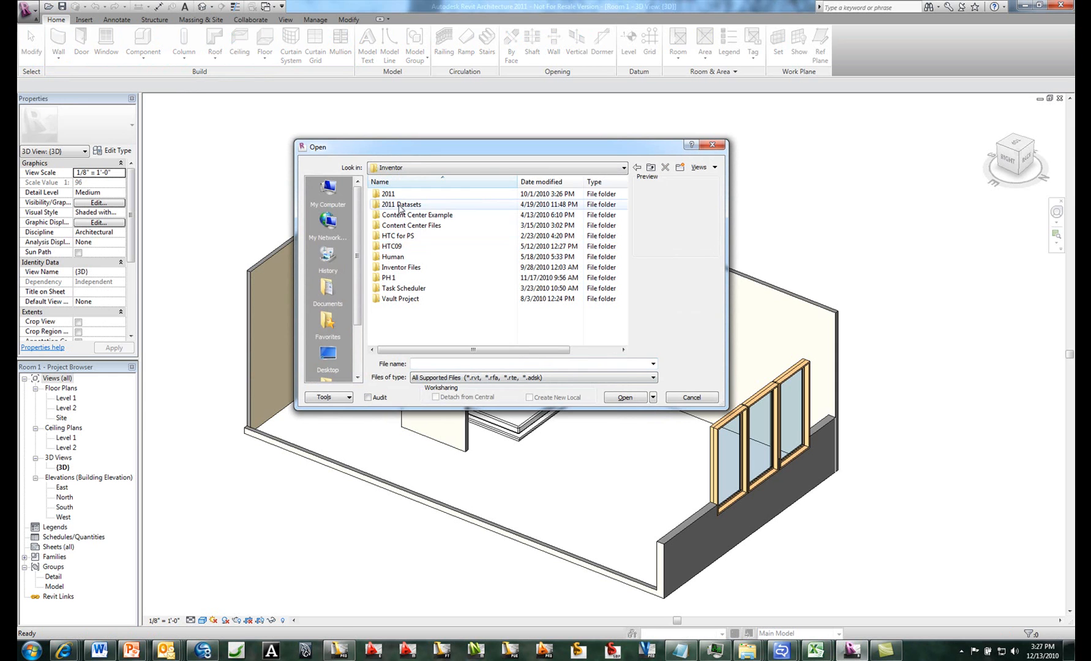
mouse_move(400, 268)
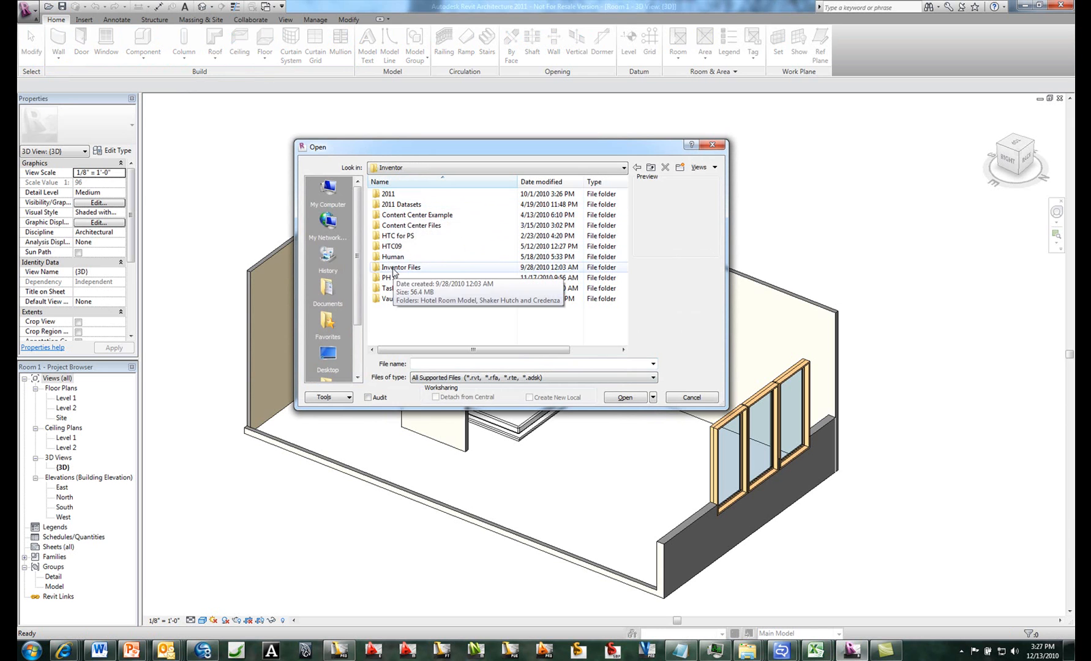
double_click(400, 268)
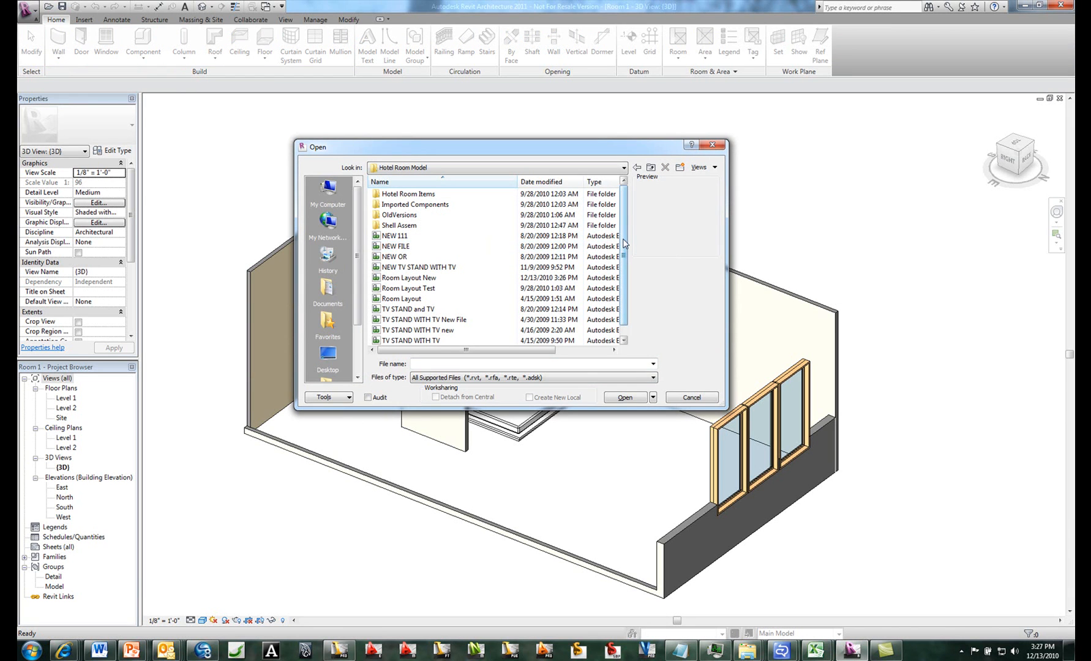
left_click(409, 278)
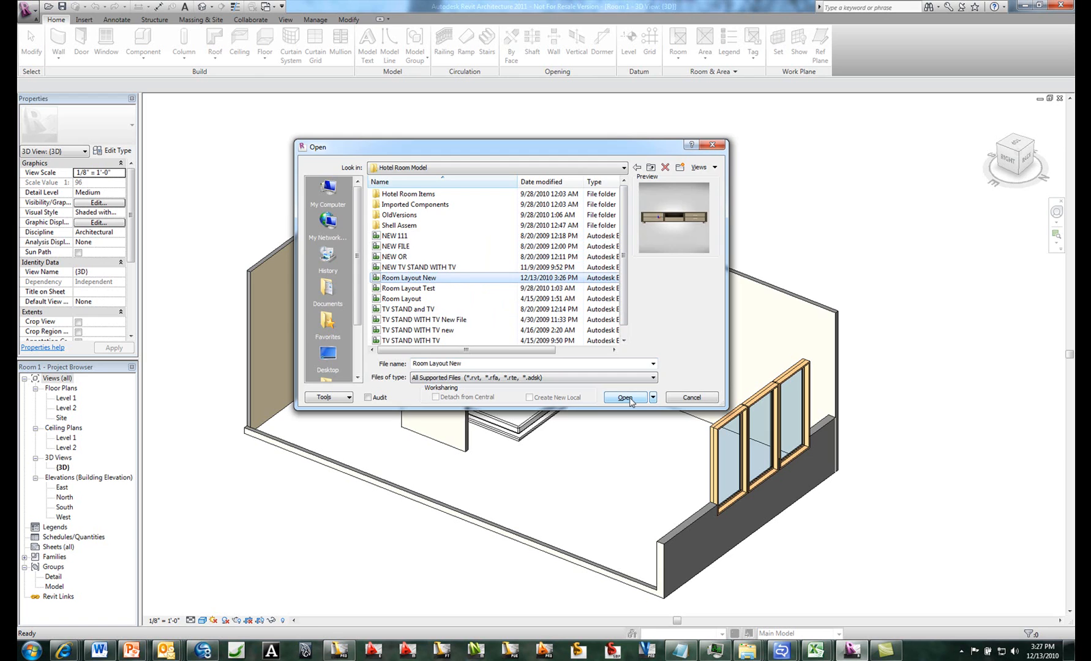
left_click(624, 397)
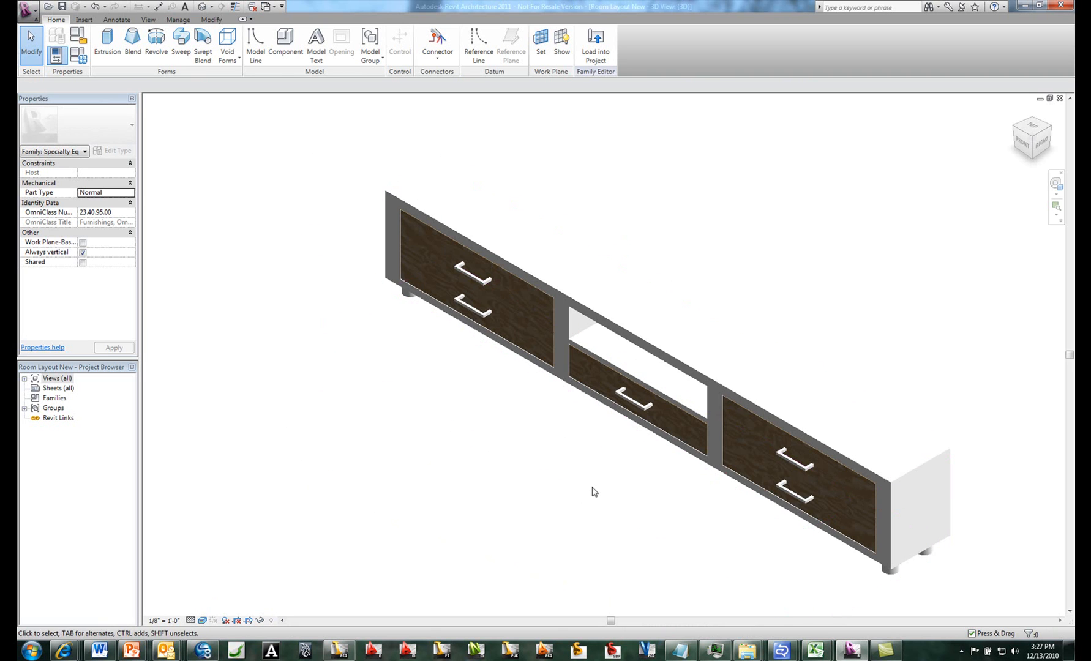
Orbit the TV stand family to view its front.
left_click_drag(595, 492, 601, 471)
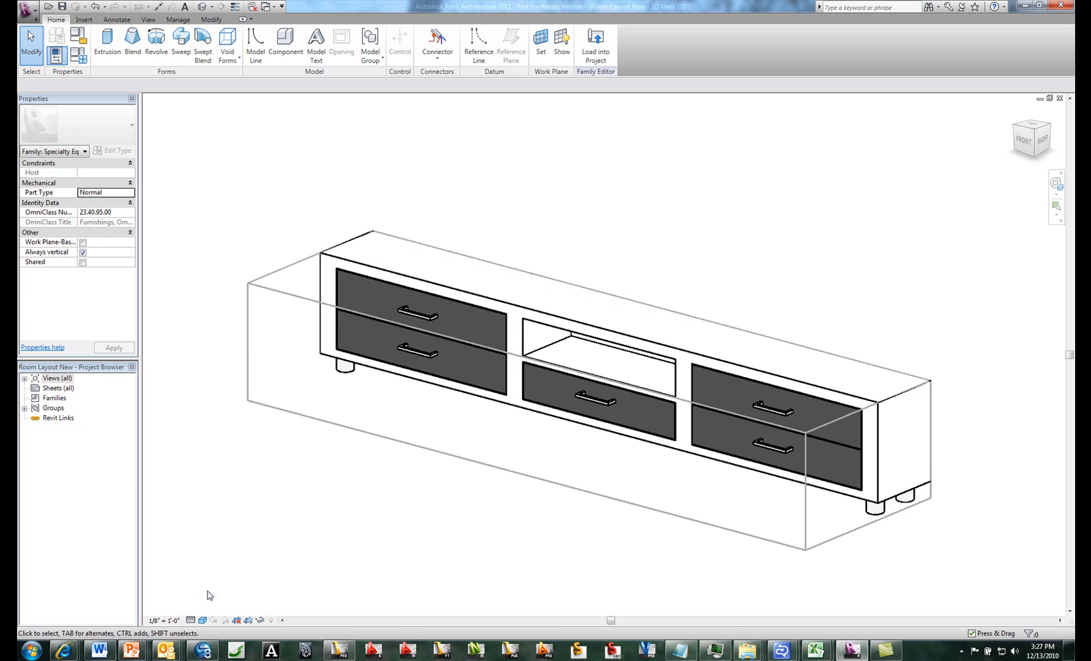
mouse_move(658, 209)
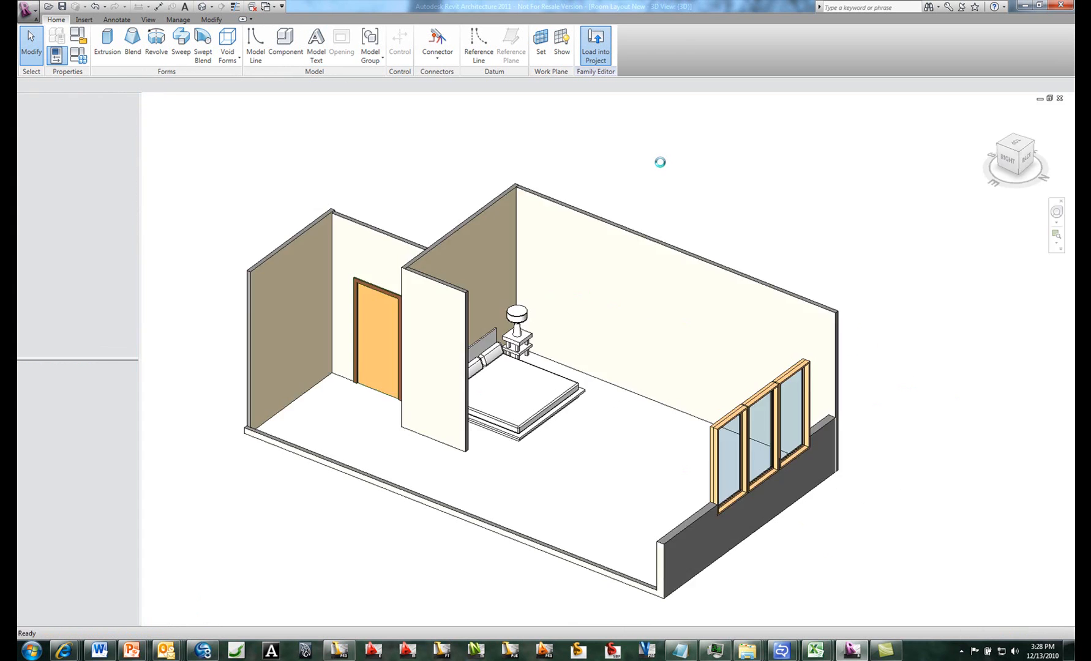
Place one TV stand on the floor between the bed and window.
left_click(595, 45)
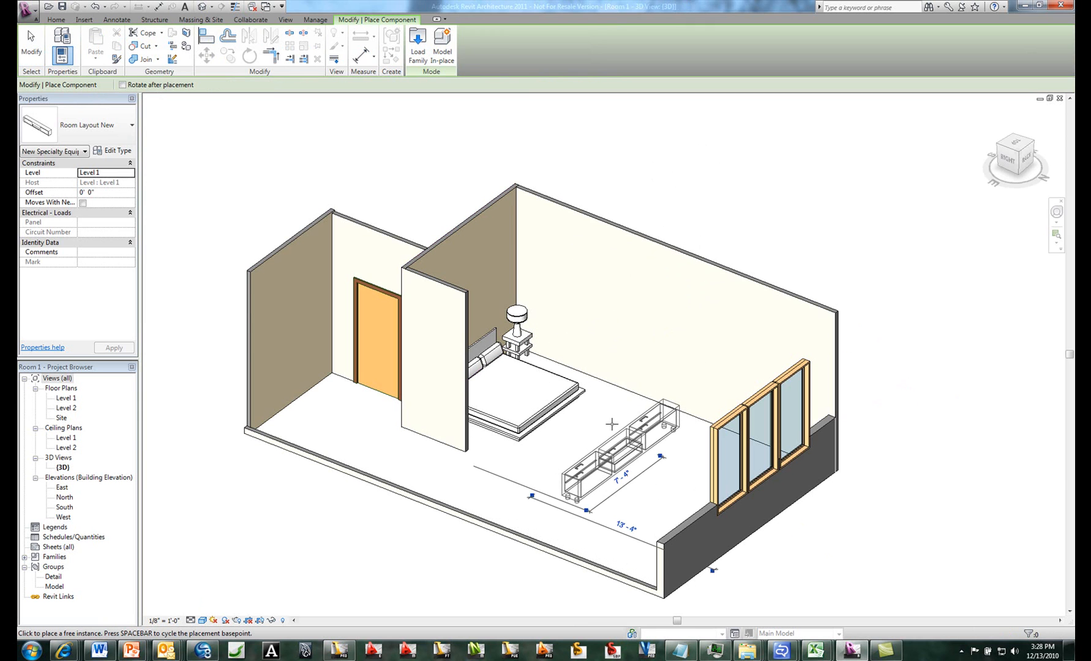
right_click(616, 409)
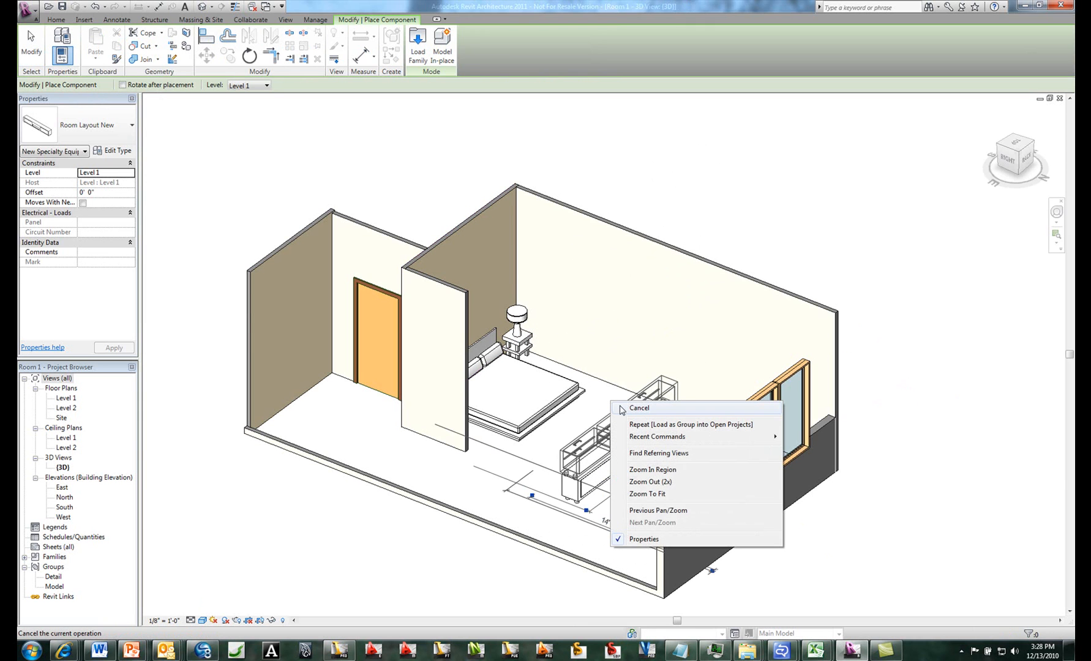
left_click(637, 408)
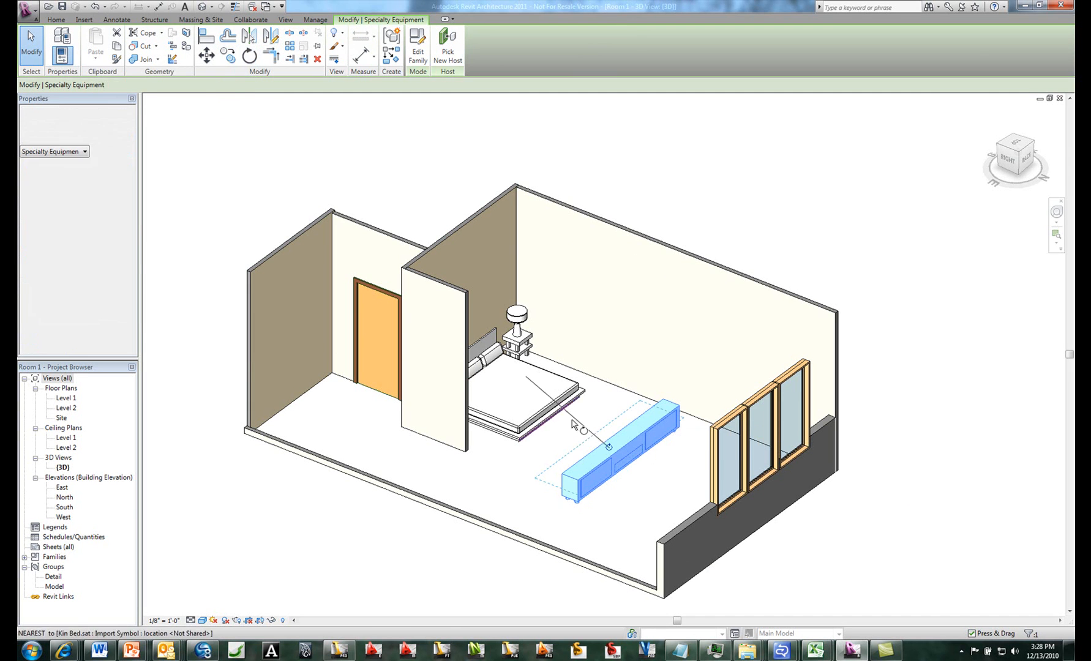
Rotate the placed TV stand 90 degrees.
left_click(249, 56)
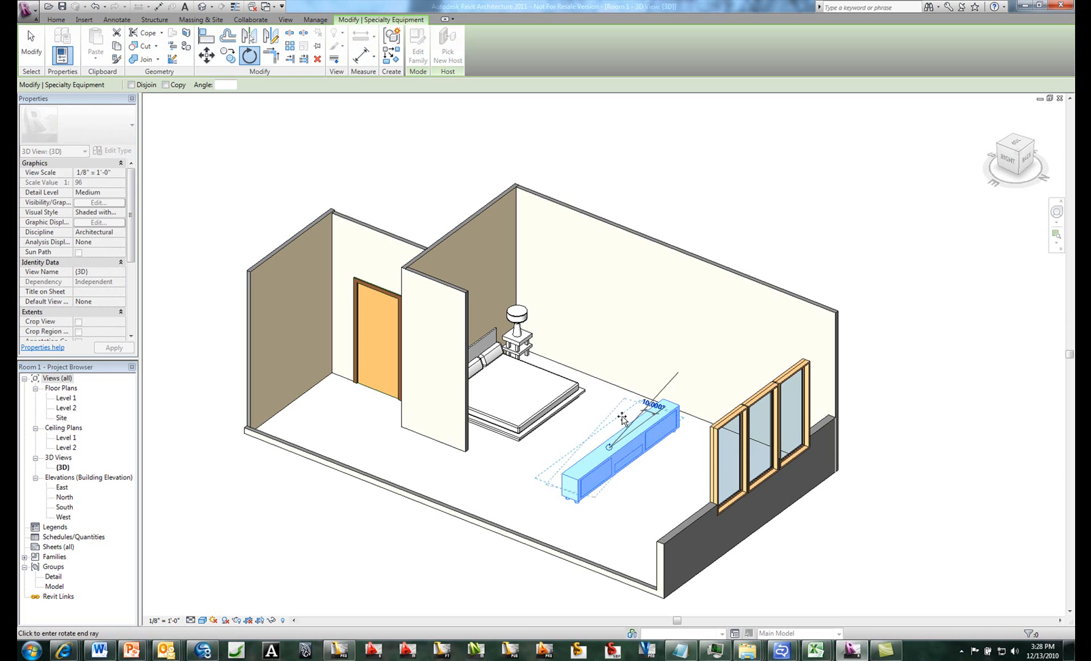
left_click_drag(623, 420, 557, 428)
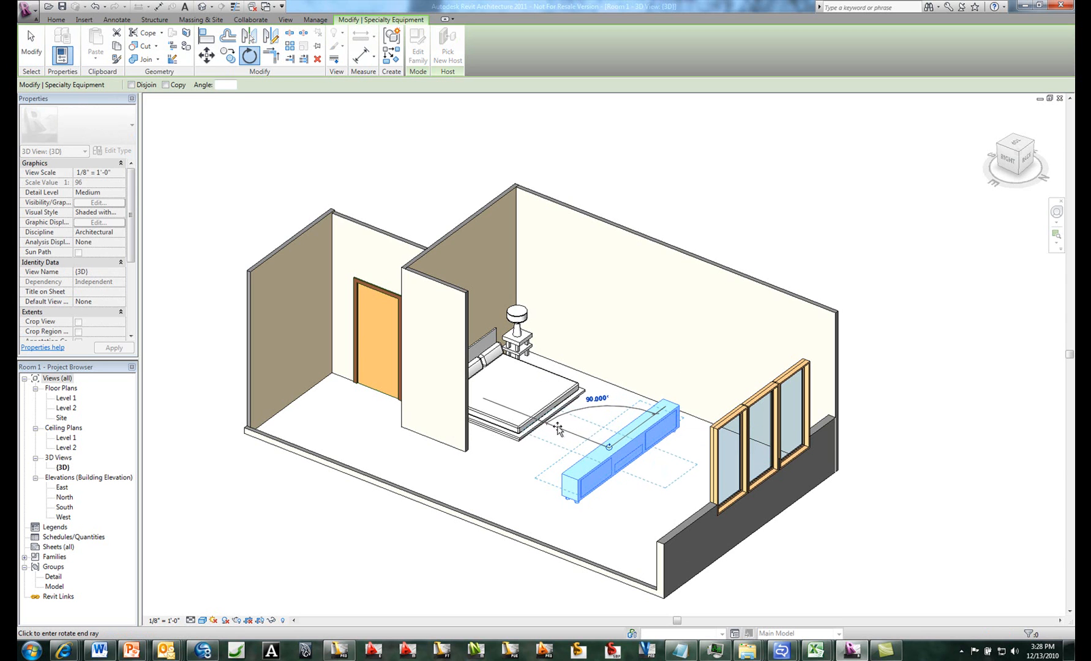